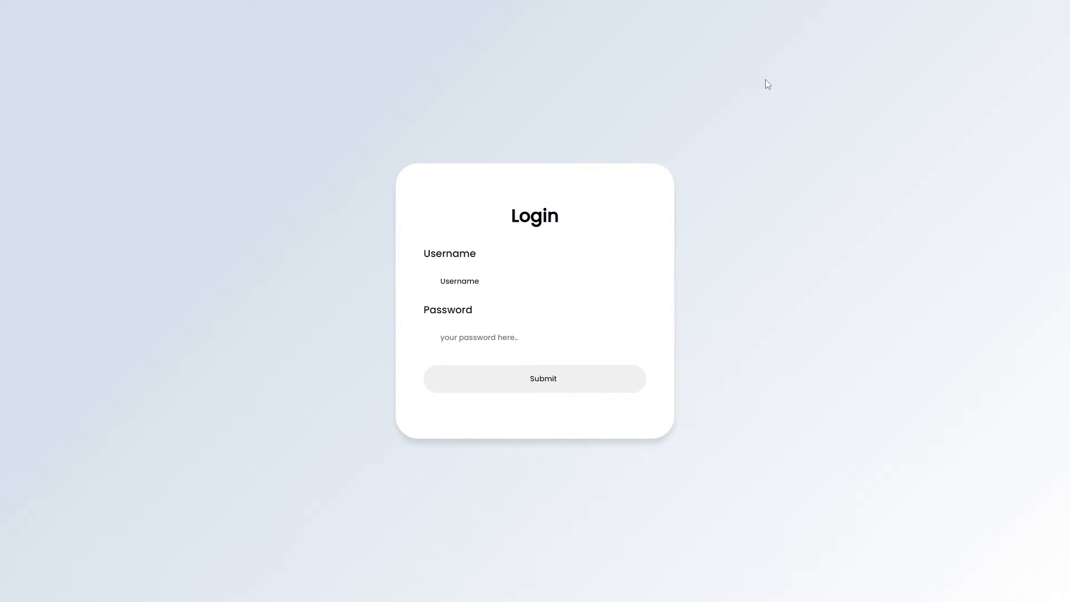
{"action": "mouse_move", "coordinate": [305, 341]}
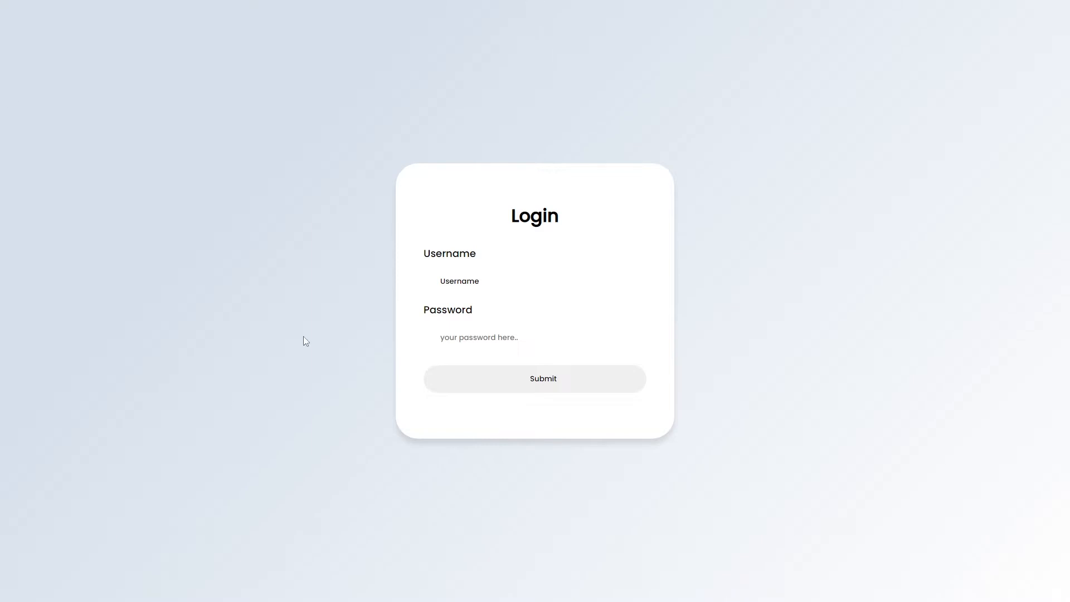
{"action": "mouse_move", "coordinate": [397, 403]}
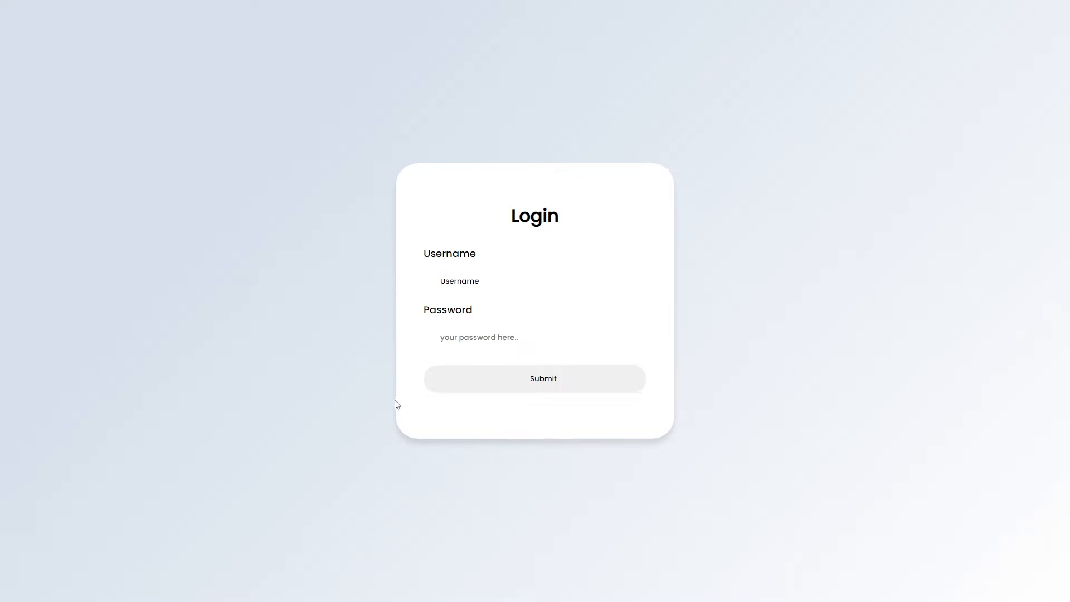
Step: Enter the sample username 'fadsf' in the previewed card's Username field
{"action": "left_click", "coordinate": [534, 281]}
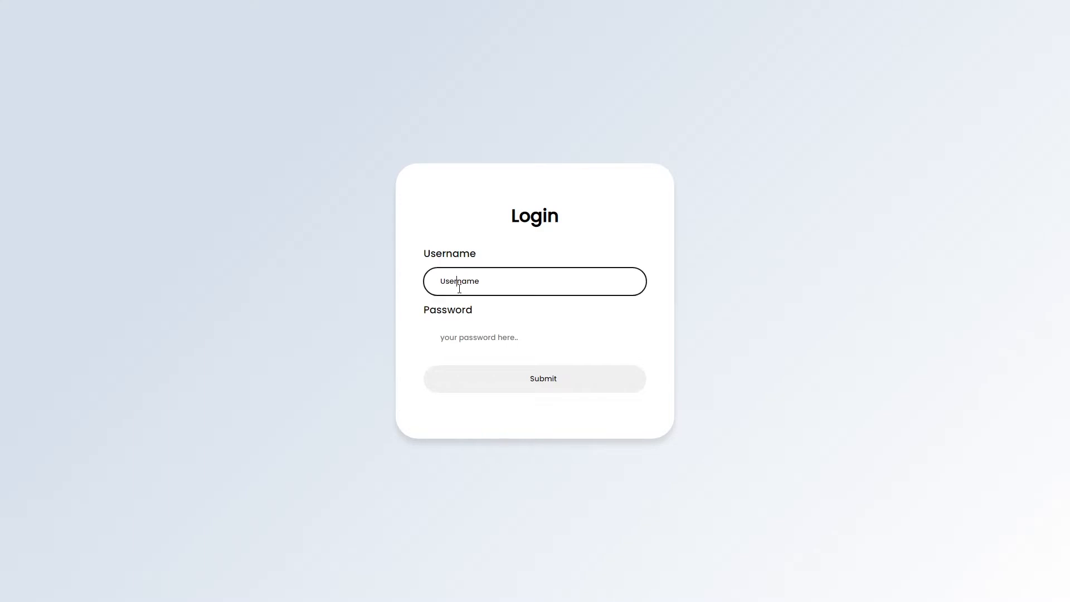
{"action": "type", "text": "faheem127"}
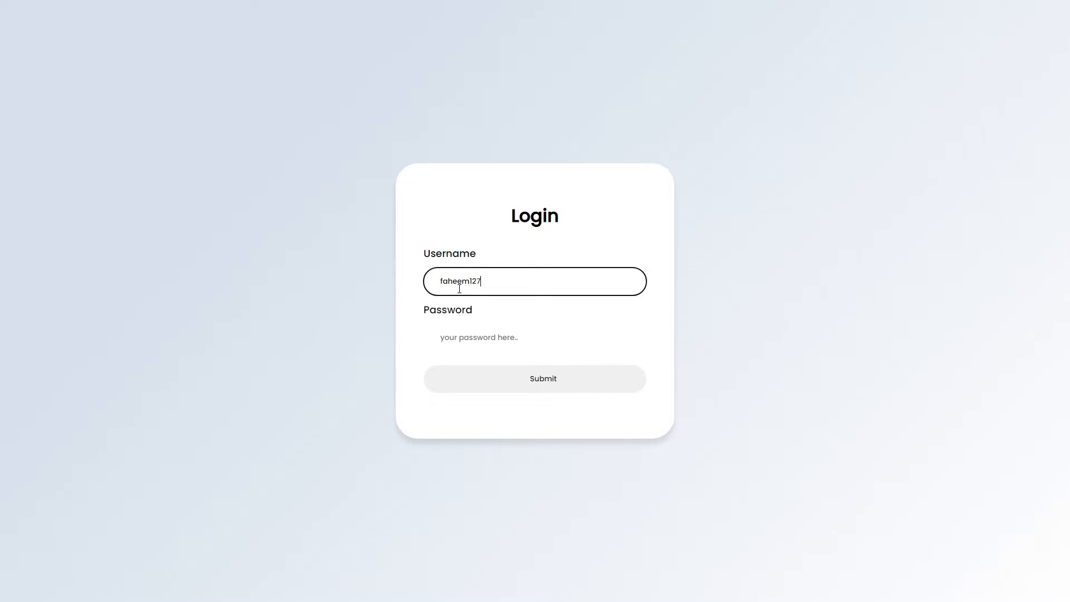
{"action": "type", "text": "dsf"}
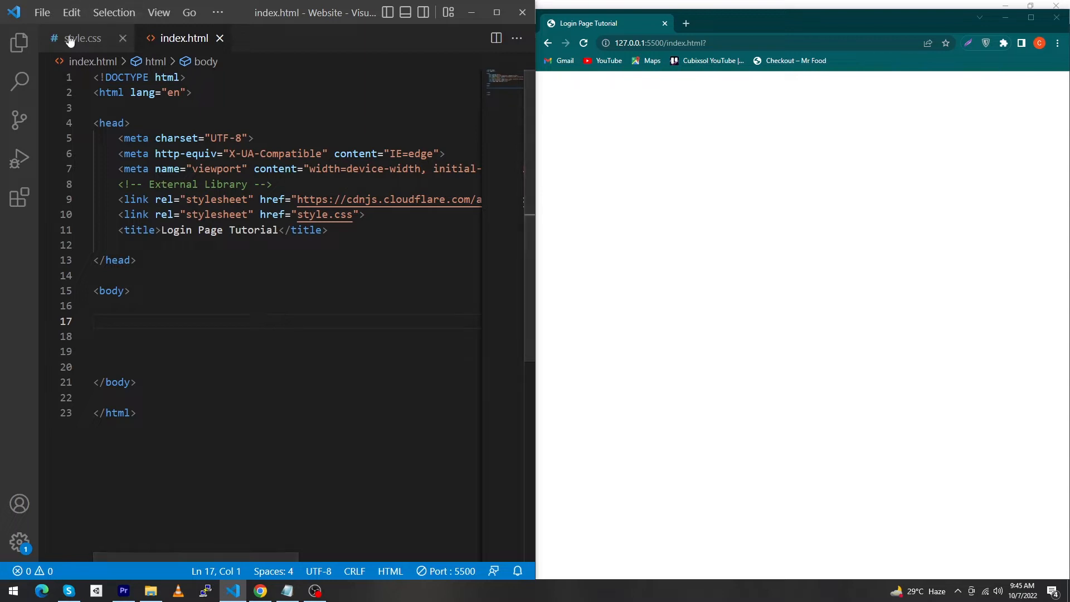
Step: Add a div.wrapper with an h2 'Login' heading and form with Username and Password labels and inputs
{"action": "type", "text": "div class=\"wrapper\">"}
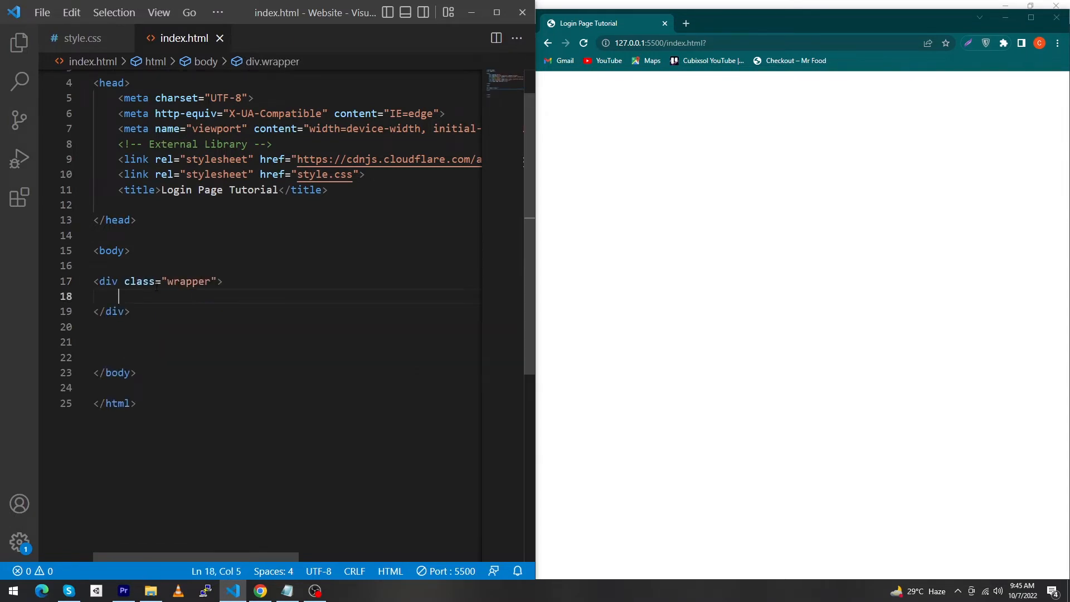
{"action": "type", "text": "<h2>Login</h2>"}
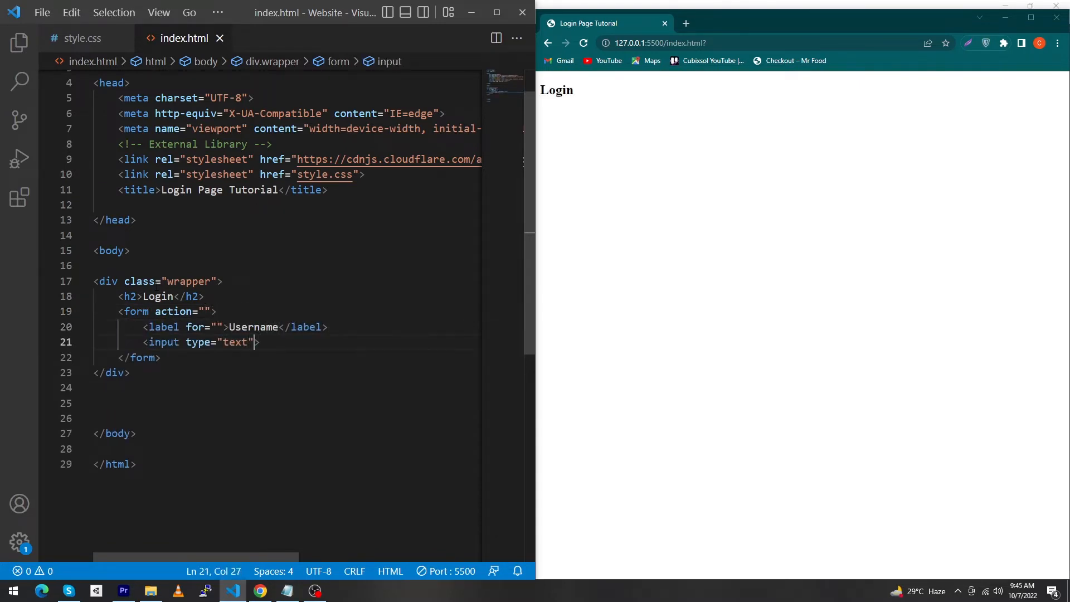
{"action": "type", "text": "placeholder=\"password"}
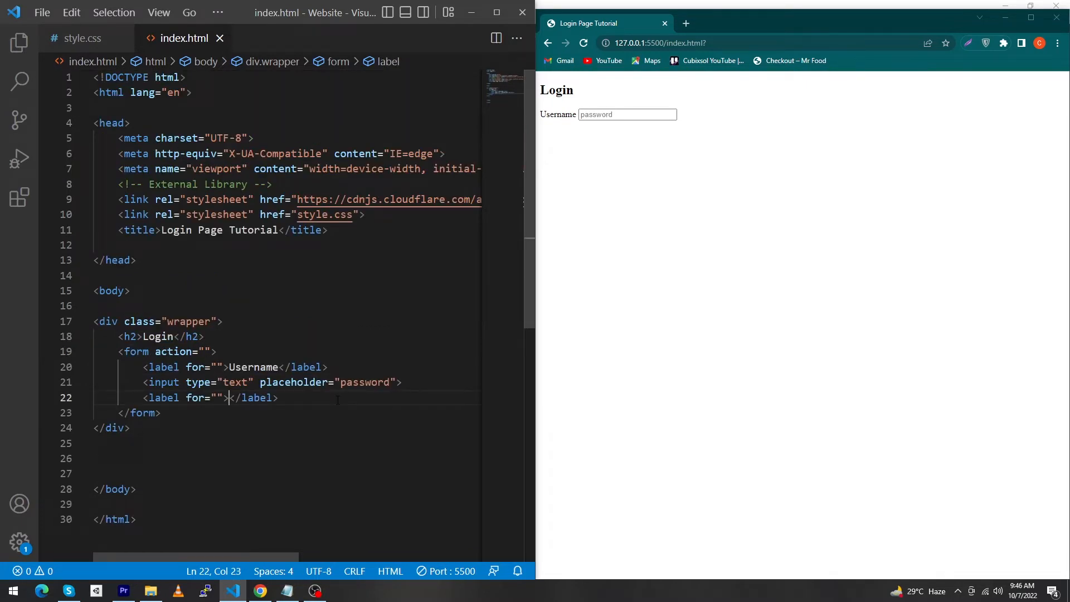
{"action": "type", "text": "Password"}
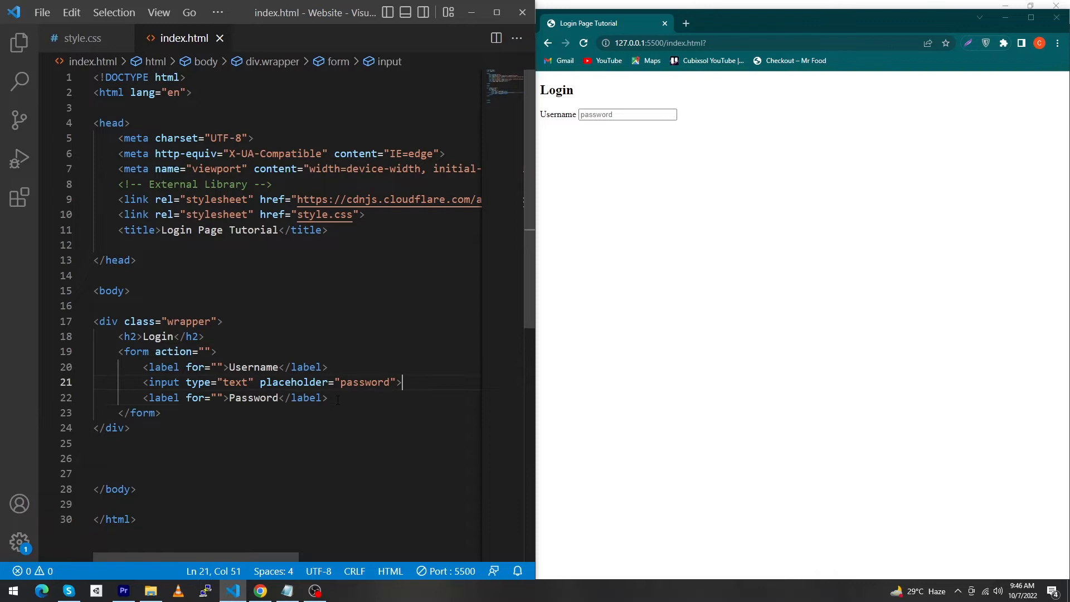
Step: Set placeholders 'e.g faheemh127' and 'your password here..' and add an input type submit
{"action": "double_click", "coordinate": [366, 382]}
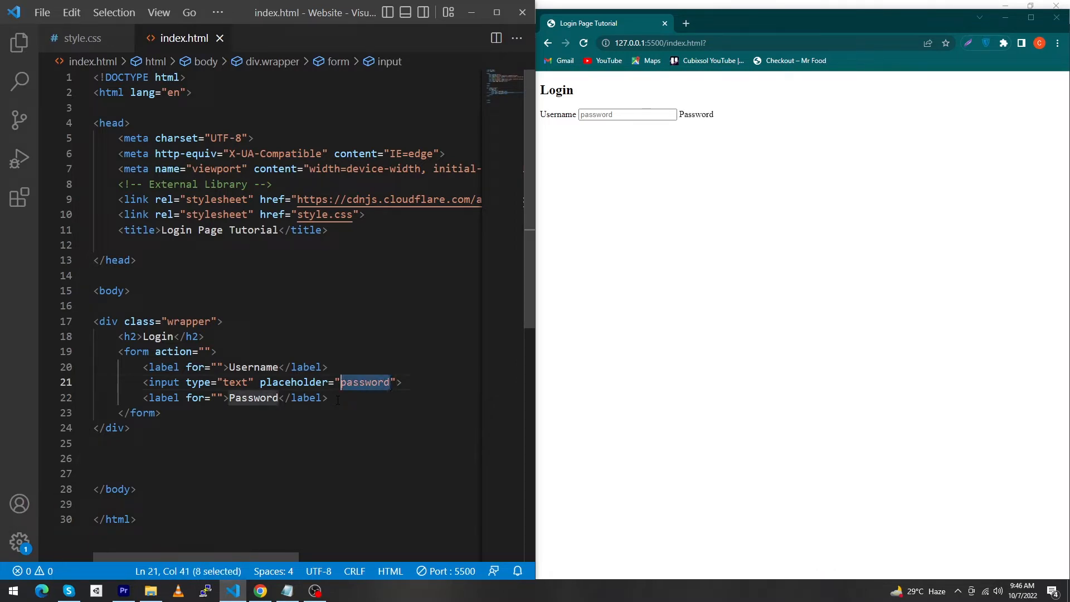
{"action": "type", "text": "e.g faheemh"}
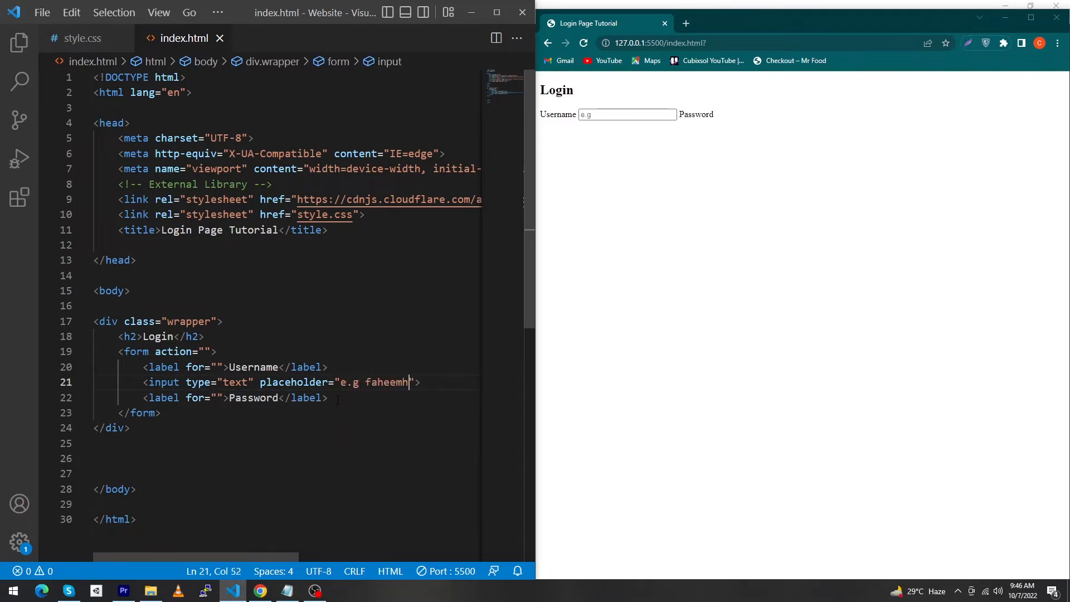
{"action": "type", "text": "127"}
{"action": "type", "text": "<input type=\"text\" >"}
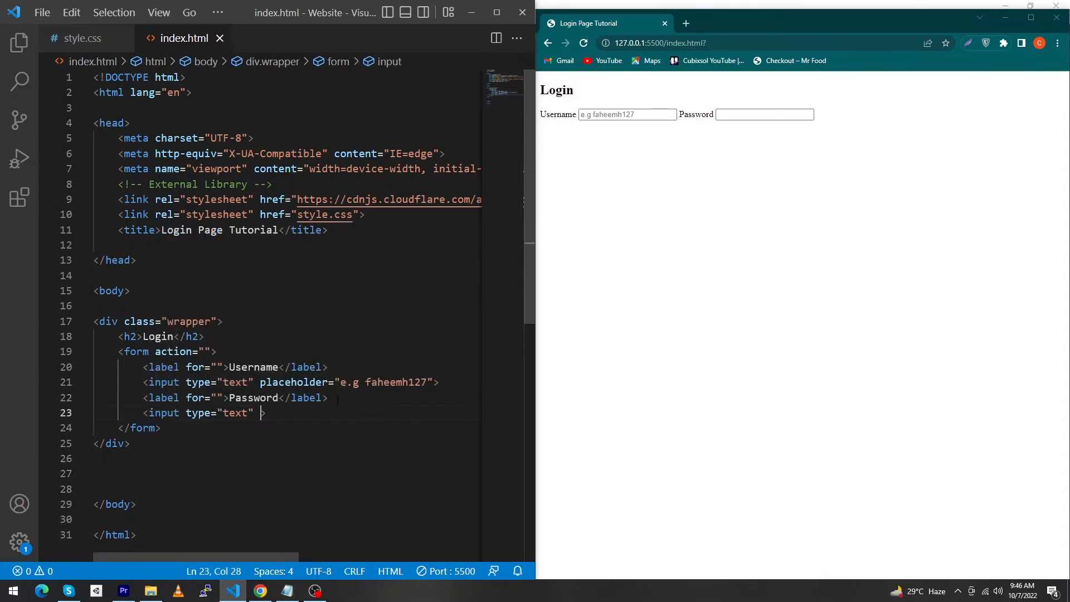
{"action": "type", "text": "placeholder=\"your \""}
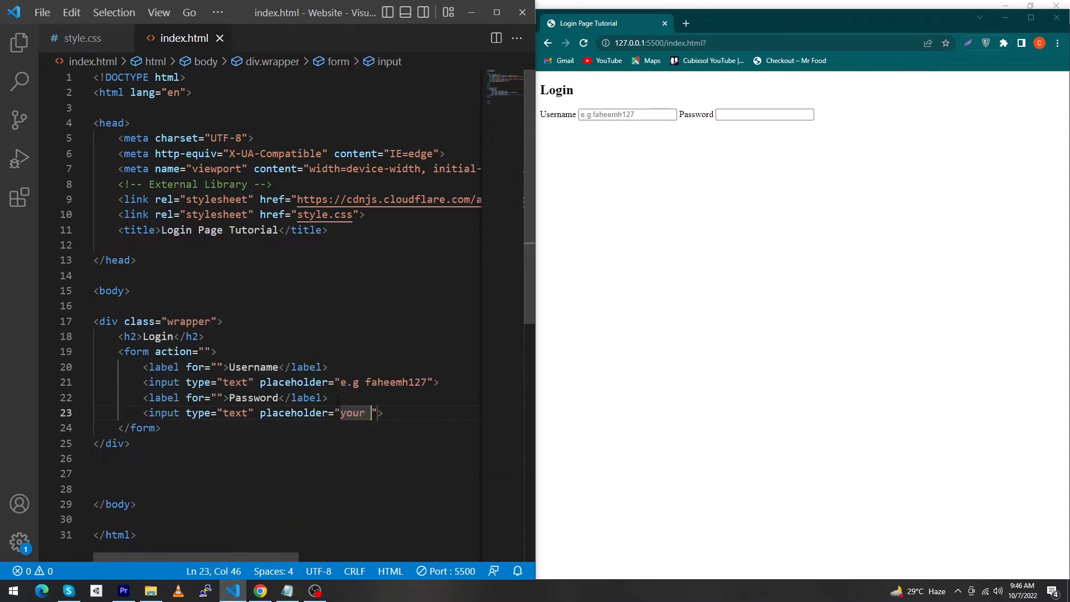
{"action": "type", "text": "password here.."}
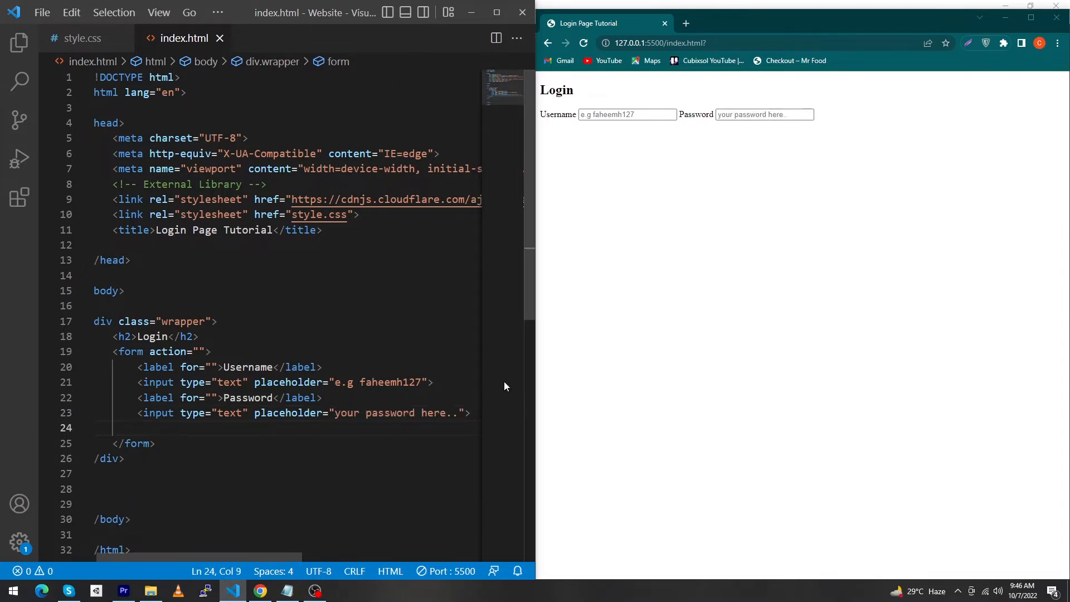
{"action": "type", "text": "<input type=\"submit\">"}
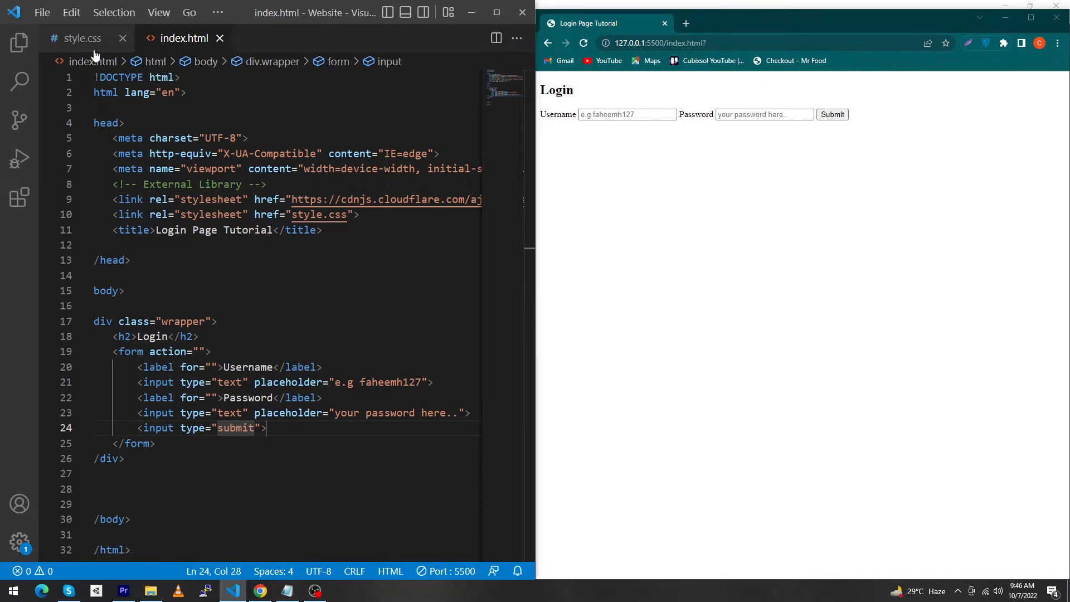
Step: In style.css add a * rule with margin 0, padding 0 and box-sizing border-box
{"action": "left_click", "coordinate": [81, 38]}
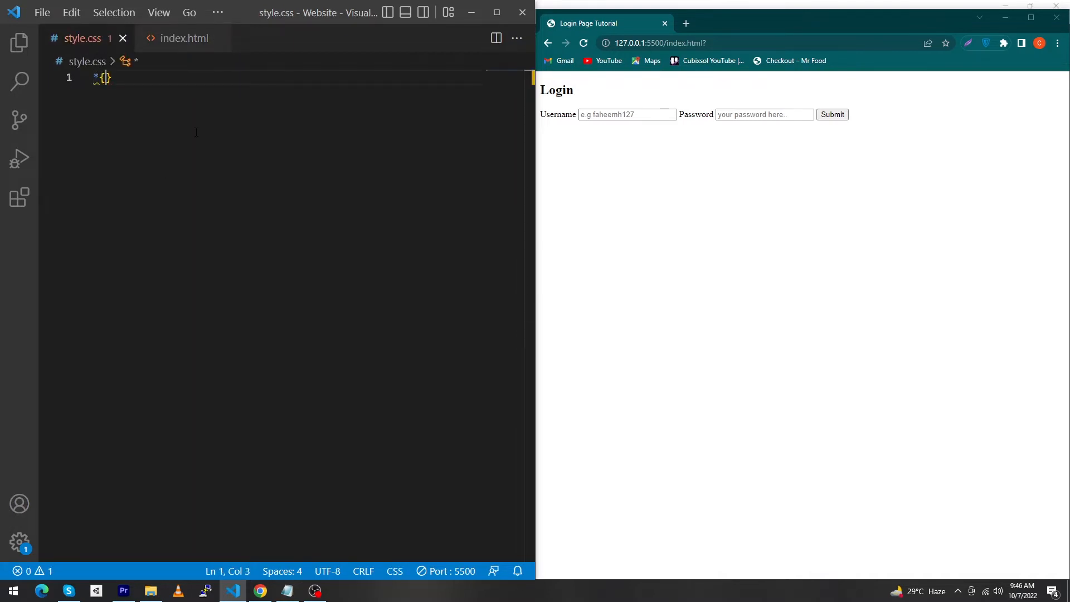
{"action": "type", "text": "margin: 0;"}
{"action": "type", "text": "box-sizing: "}
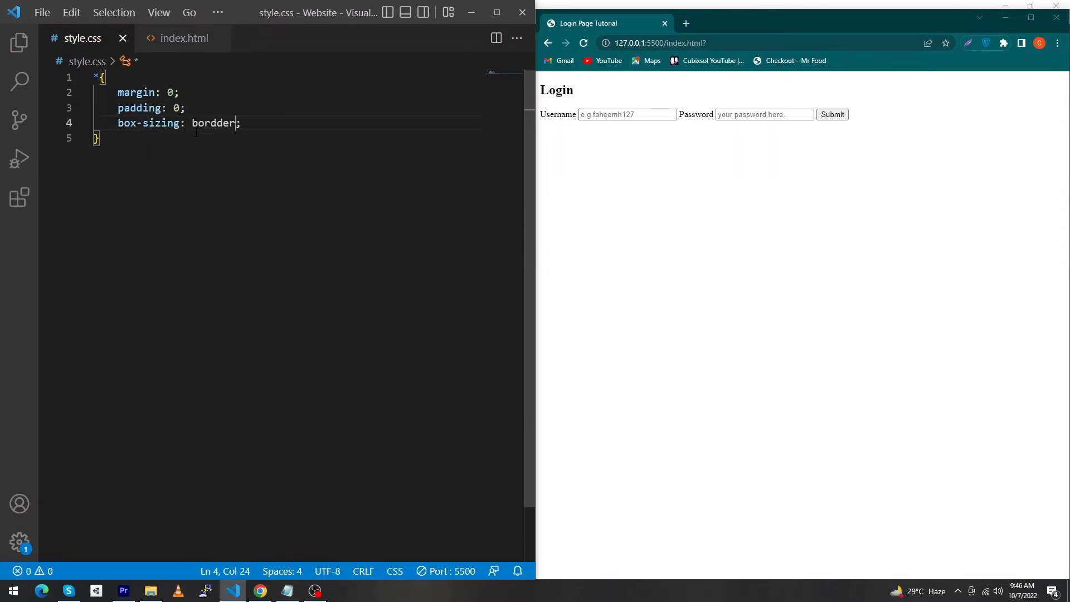
{"action": "type", "text": "border-box;"}
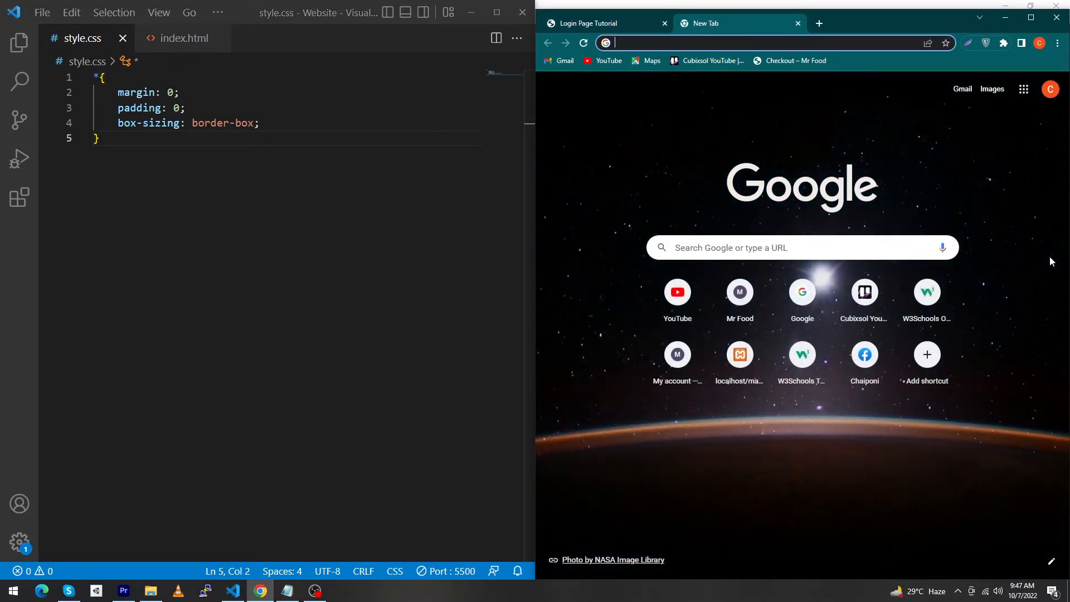
Step: Find Poppins on Google Fonts and add the Medium 500 style
{"action": "type", "text": "google fonts"}
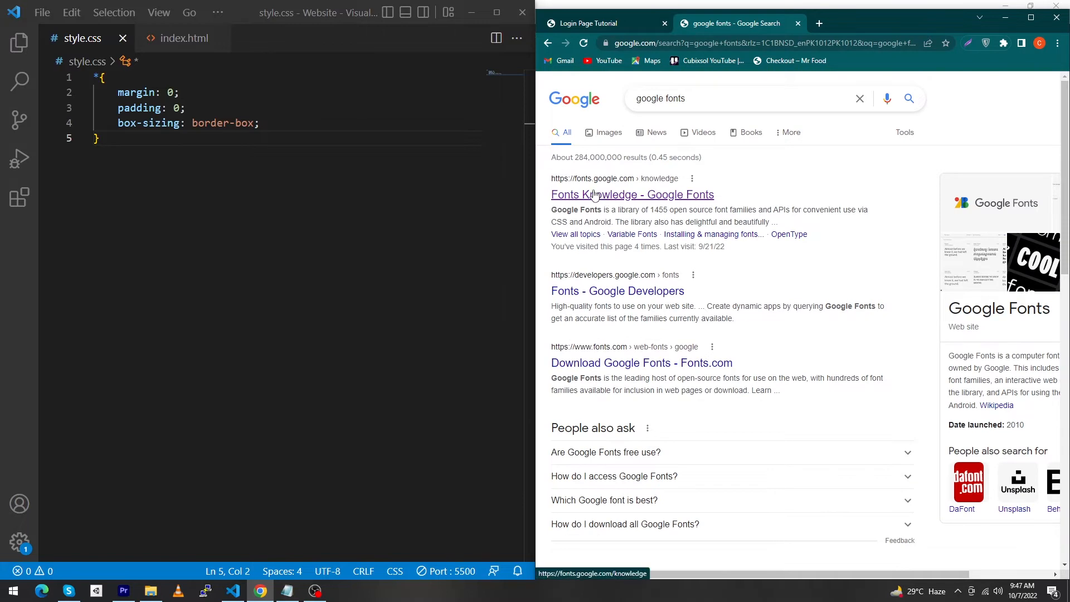
{"action": "left_click", "coordinate": [632, 194]}
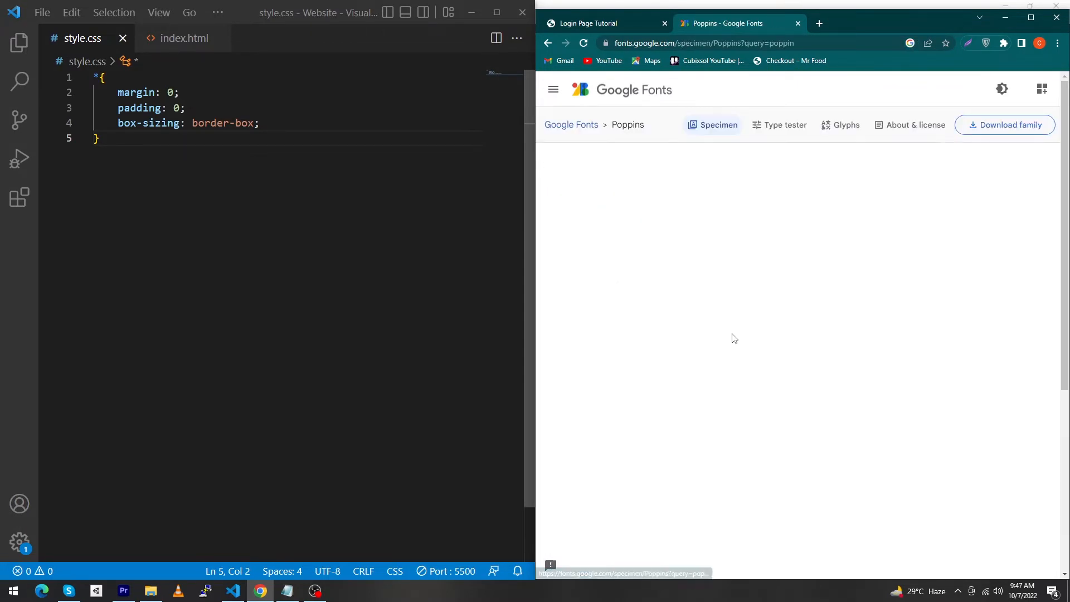
{"action": "scroll", "scroll_direction": "down", "scroll_amount": 3}
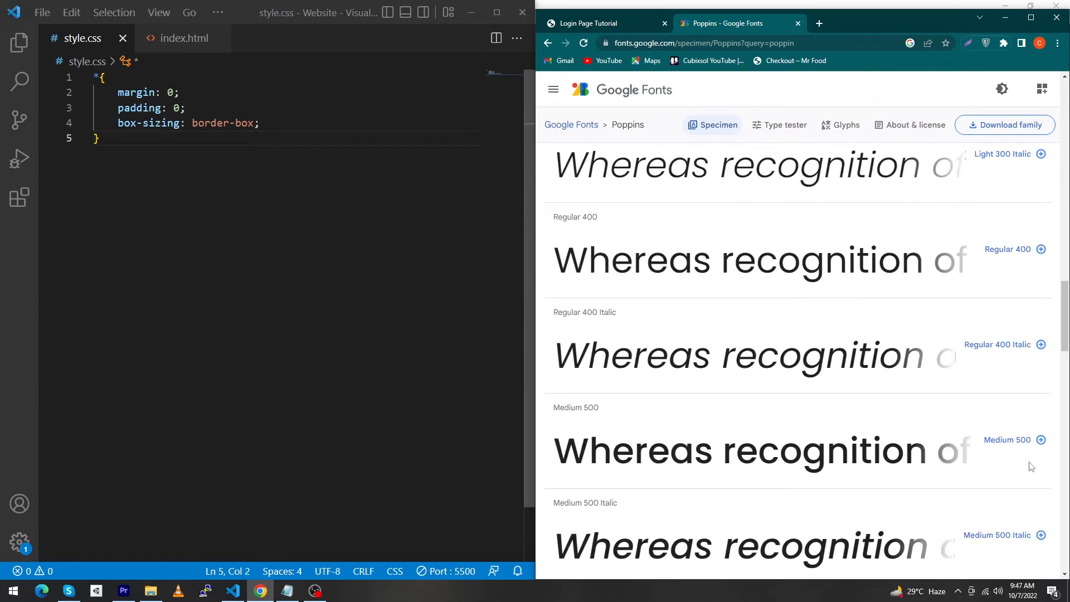
{"action": "left_click", "coordinate": [1041, 440]}
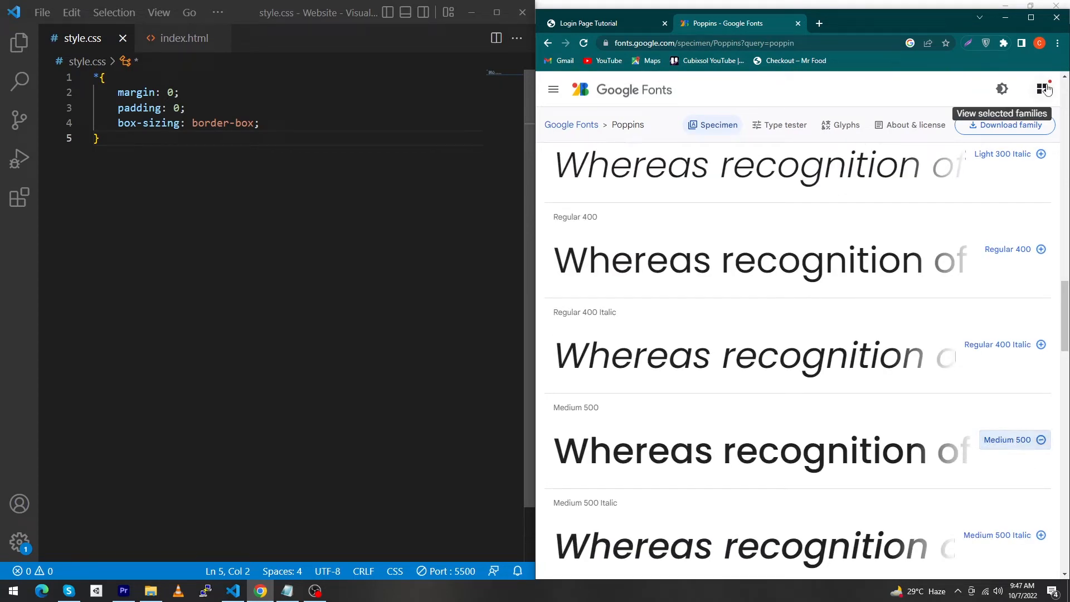
{"action": "left_click", "coordinate": [1046, 89]}
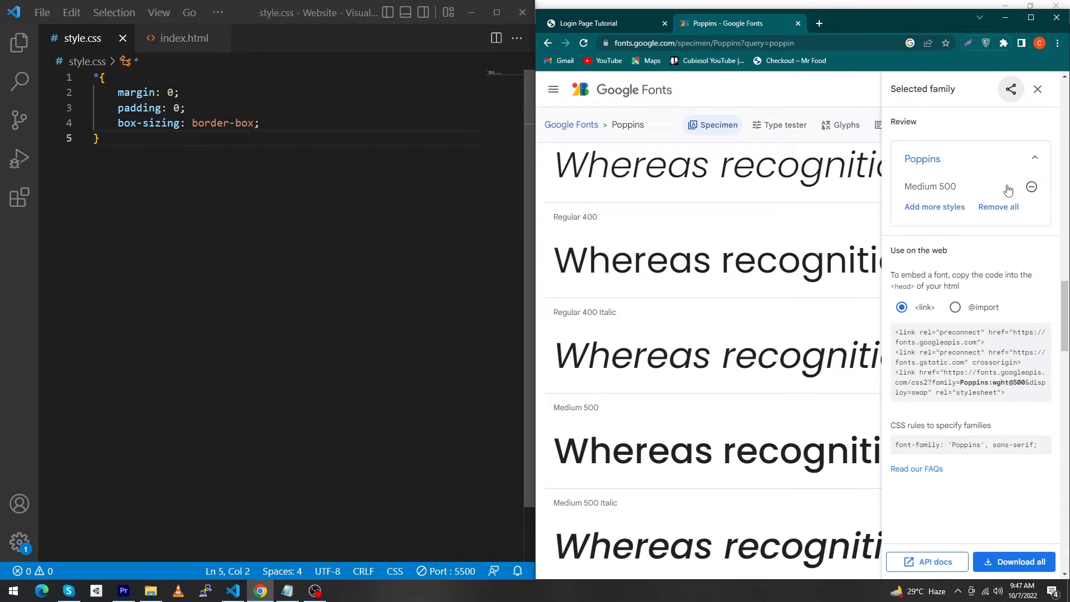
{"action": "left_click", "coordinate": [955, 307]}
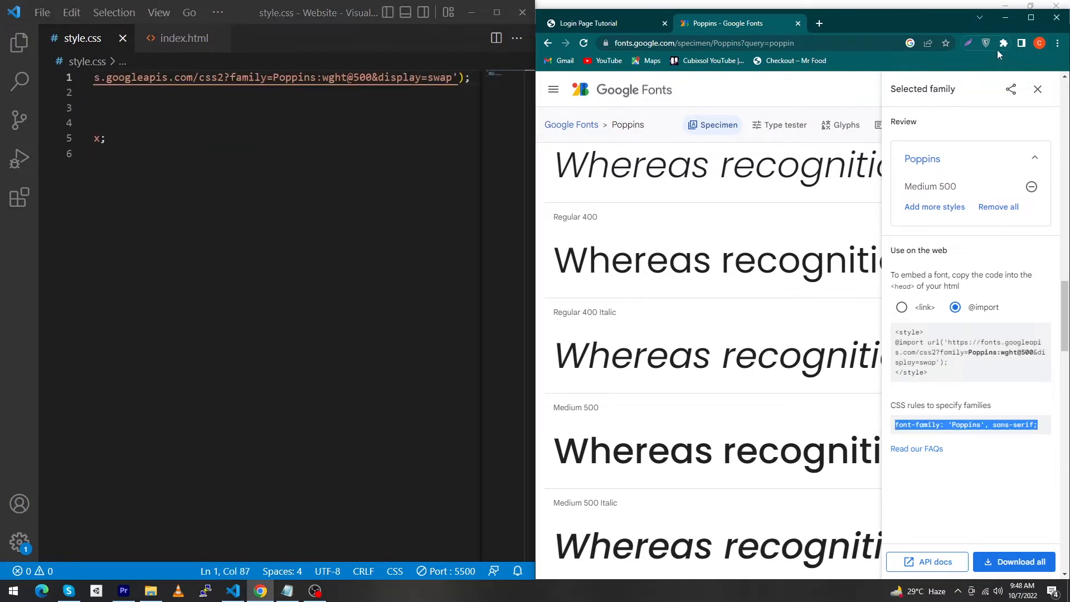
{"action": "left_click", "coordinate": [585, 22]}
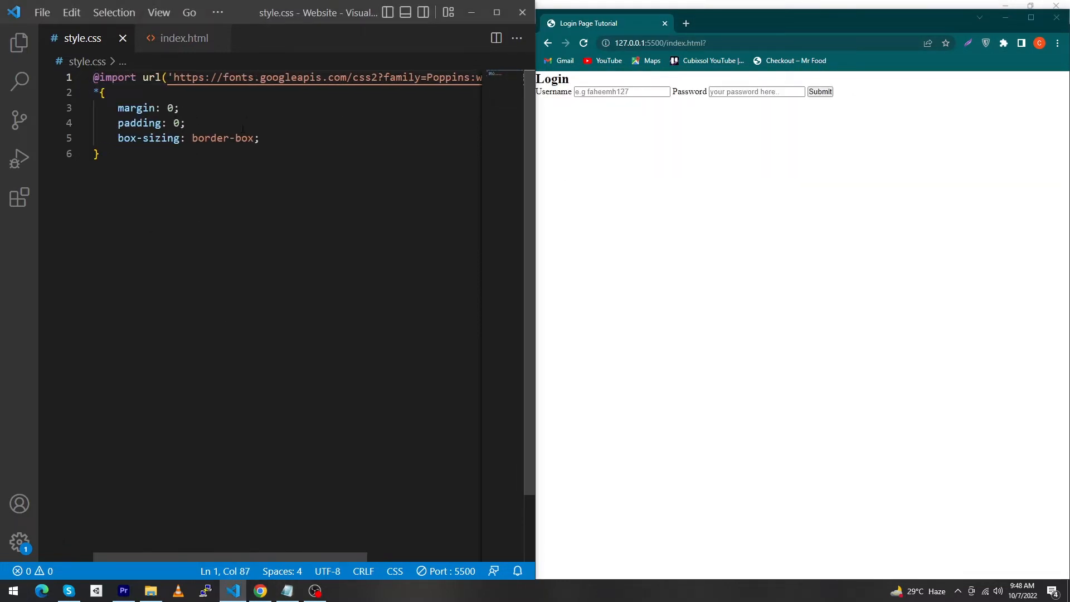
Step: Apply font-family Poppins in the * rule and start a body rule with a linear-gradient background
{"action": "type", "text": "font-family: 'Poppins', sans-serif;"}
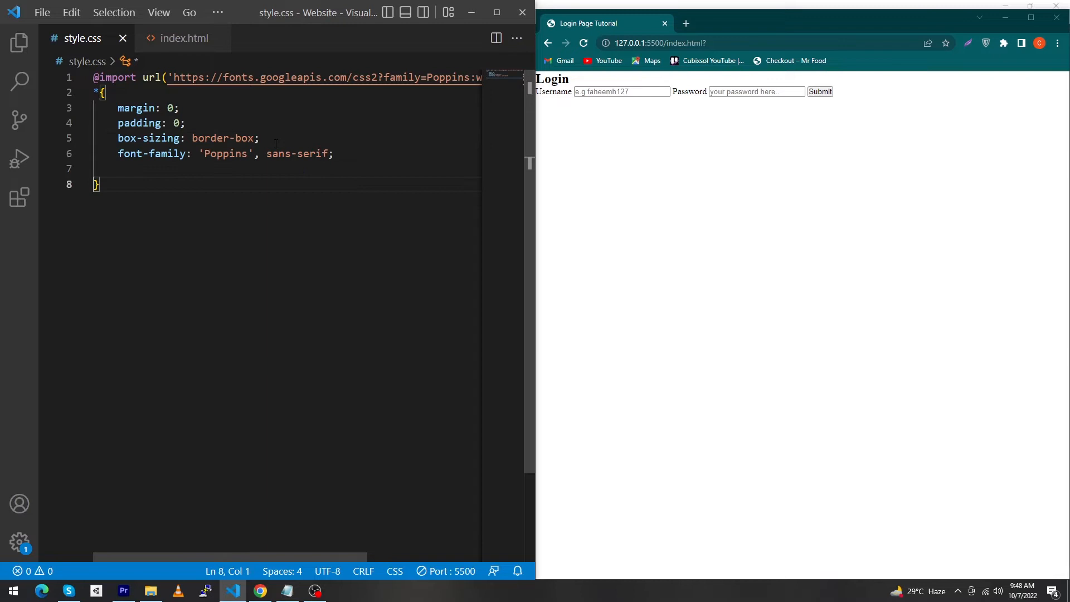
{"action": "type", "text": "body"}
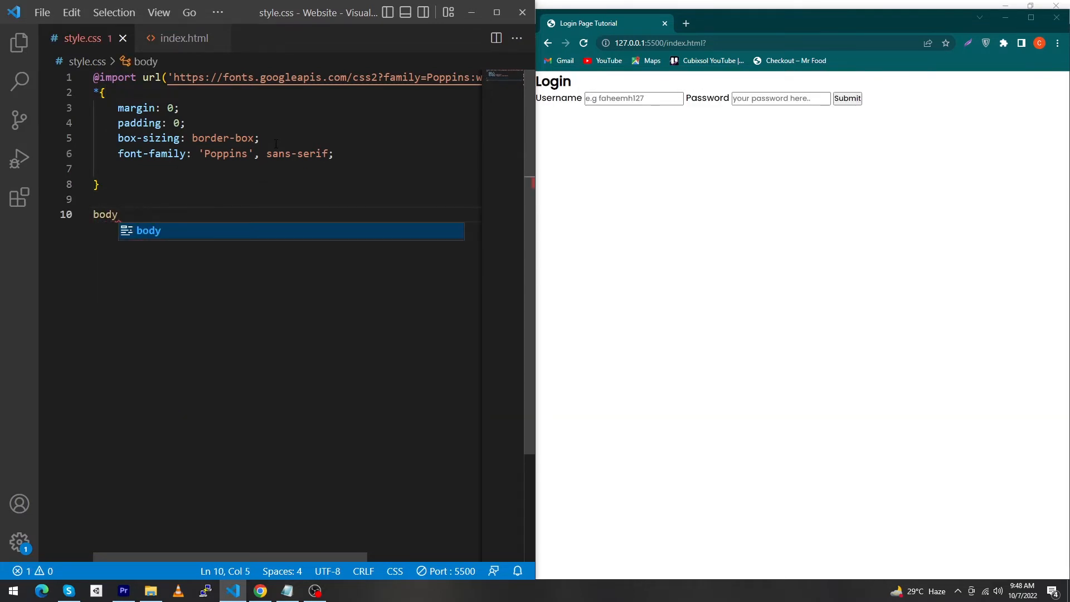
{"action": "type", "text": "background: linear-gradient();"}
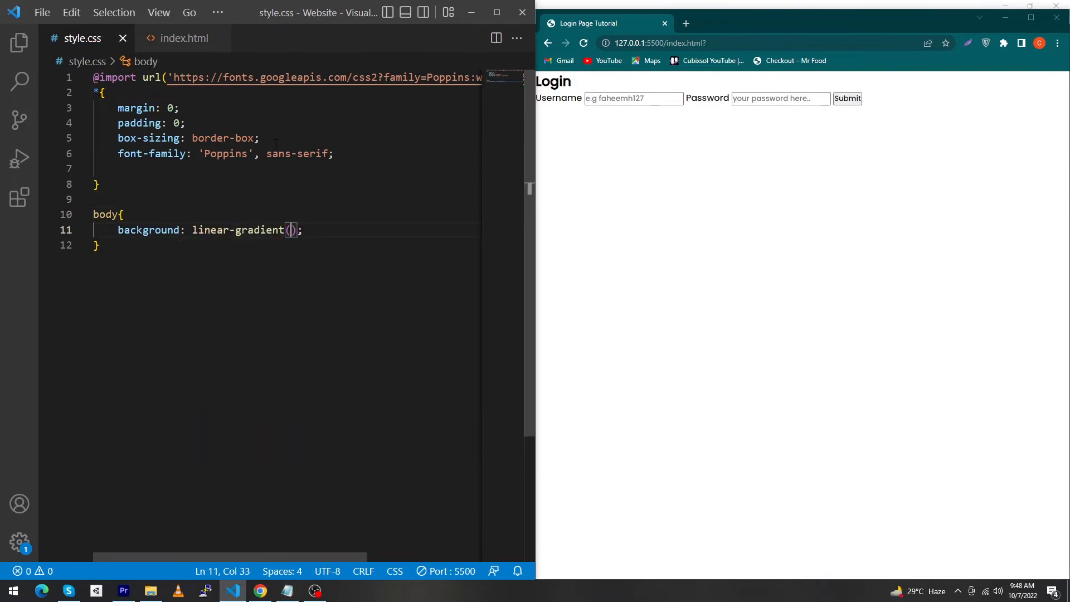
Step: Fill the gradient with 315deg white-to-#d7e1ec values copied from color.txt and check the wrapper class in index.html
{"action": "left_click", "coordinate": [19, 43]}
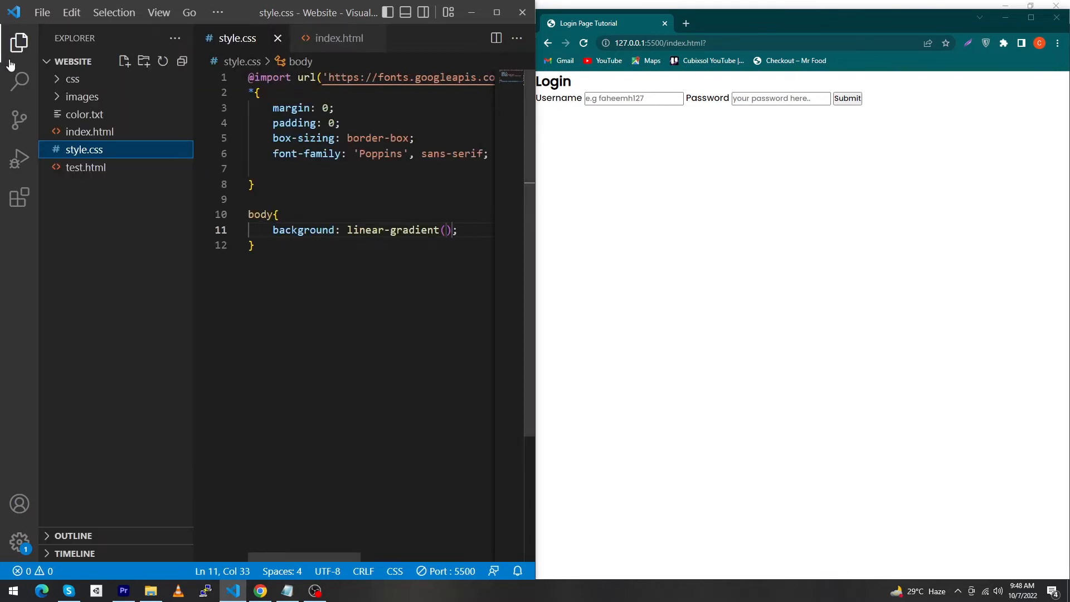
{"action": "left_click", "coordinate": [85, 113]}
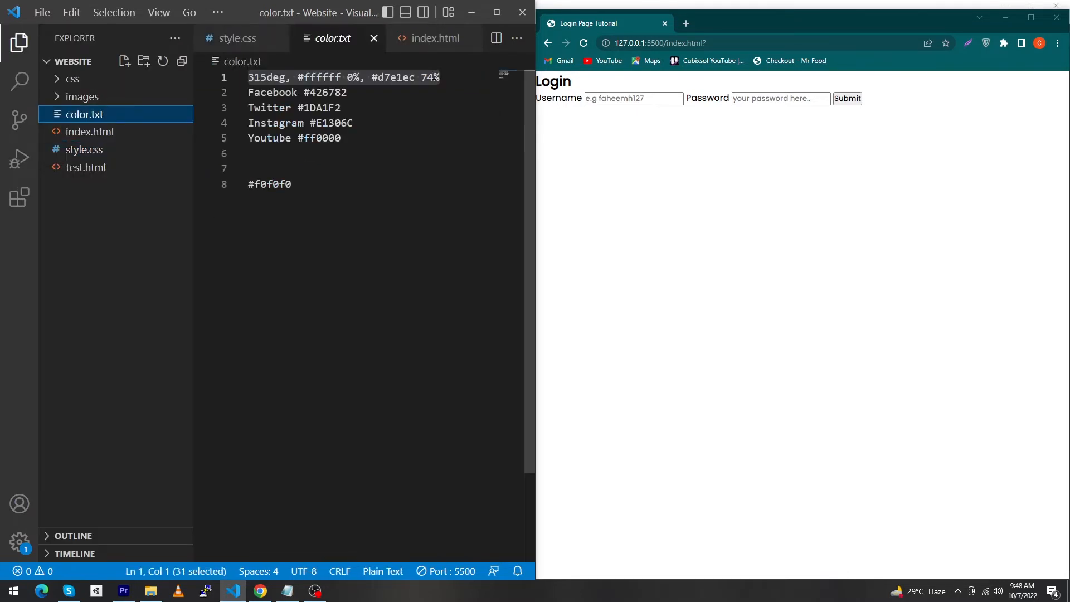
{"action": "left_click", "coordinate": [239, 38]}
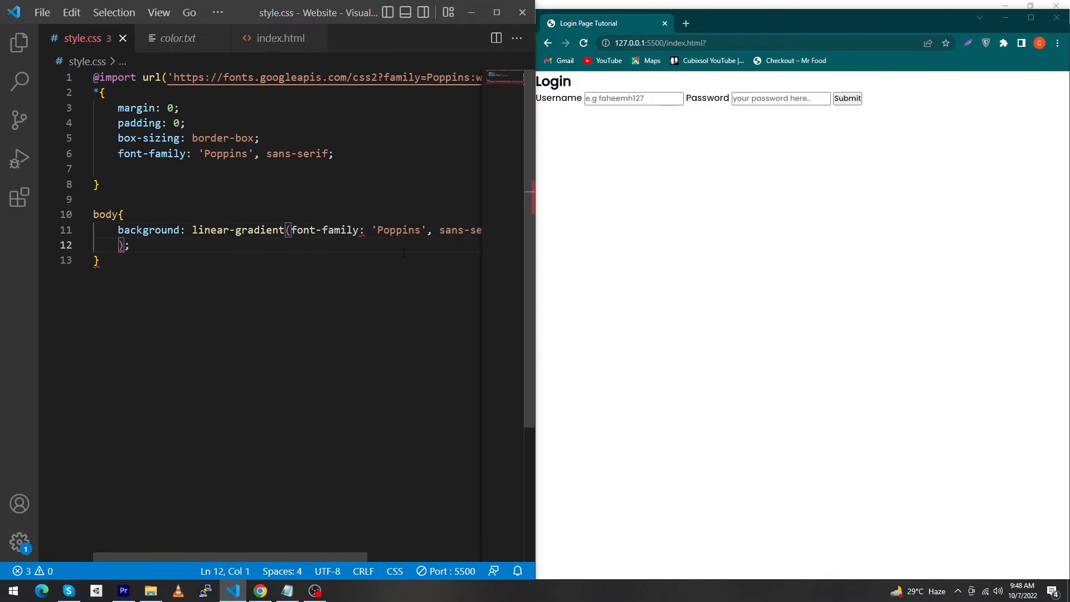
{"action": "left_click", "coordinate": [177, 38]}
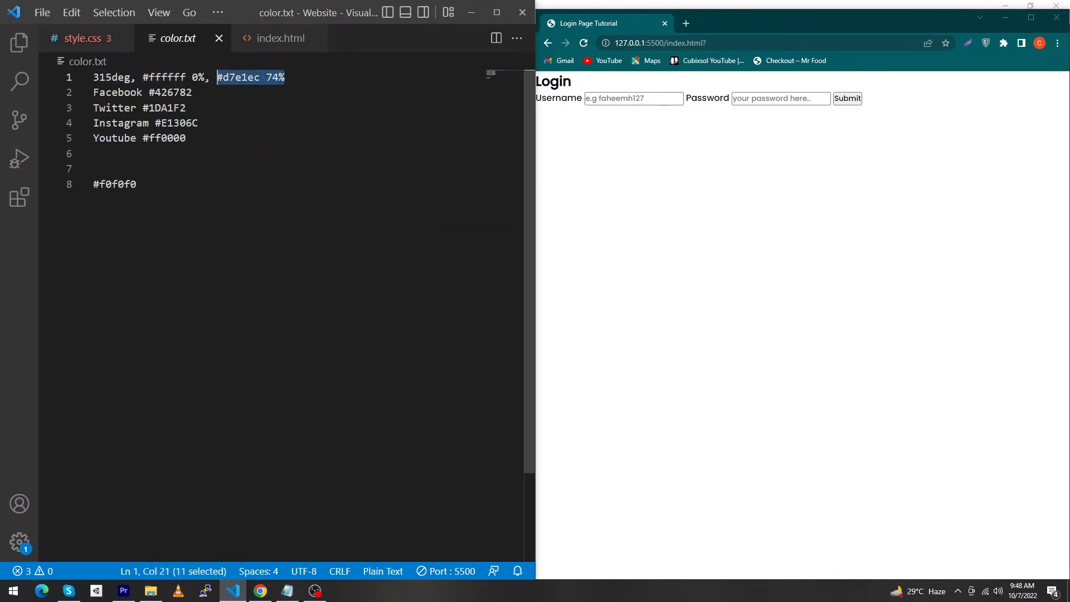
{"action": "left_click", "coordinate": [80, 37]}
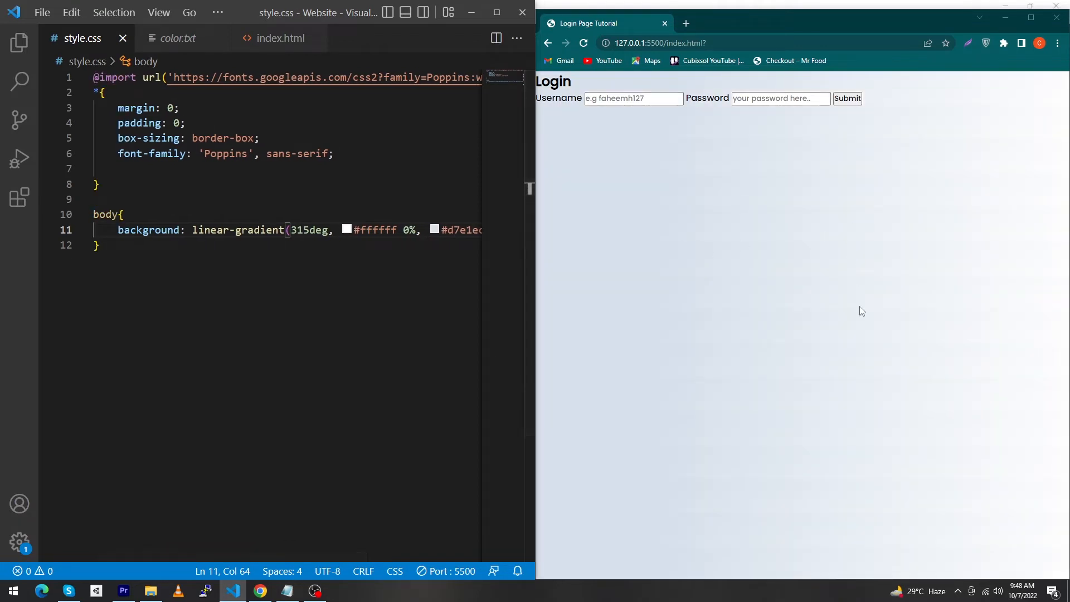
{"action": "left_click", "coordinate": [280, 38]}
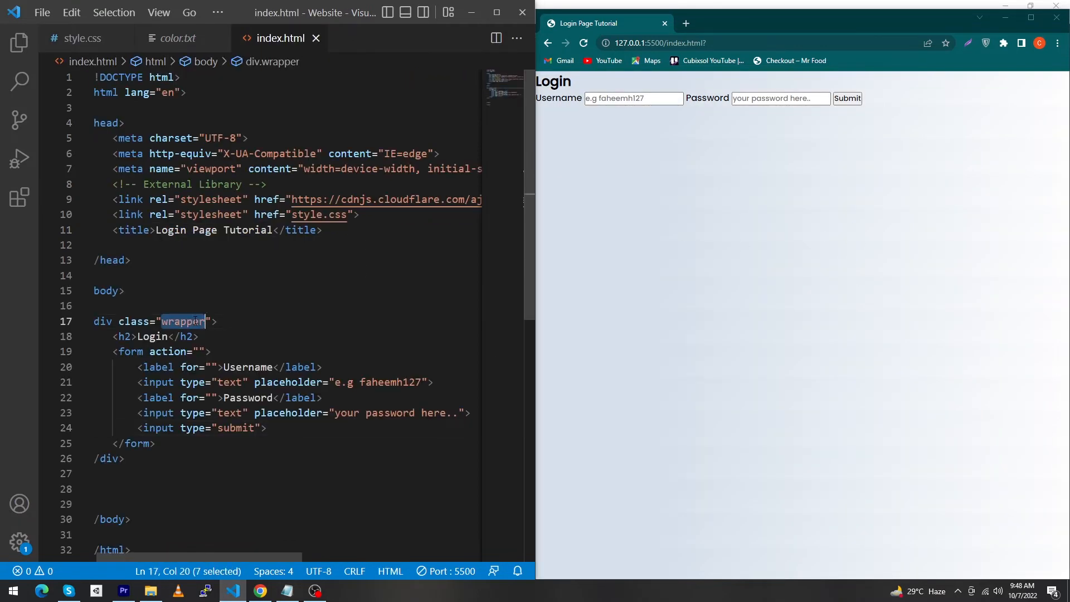
{"action": "left_click", "coordinate": [86, 38]}
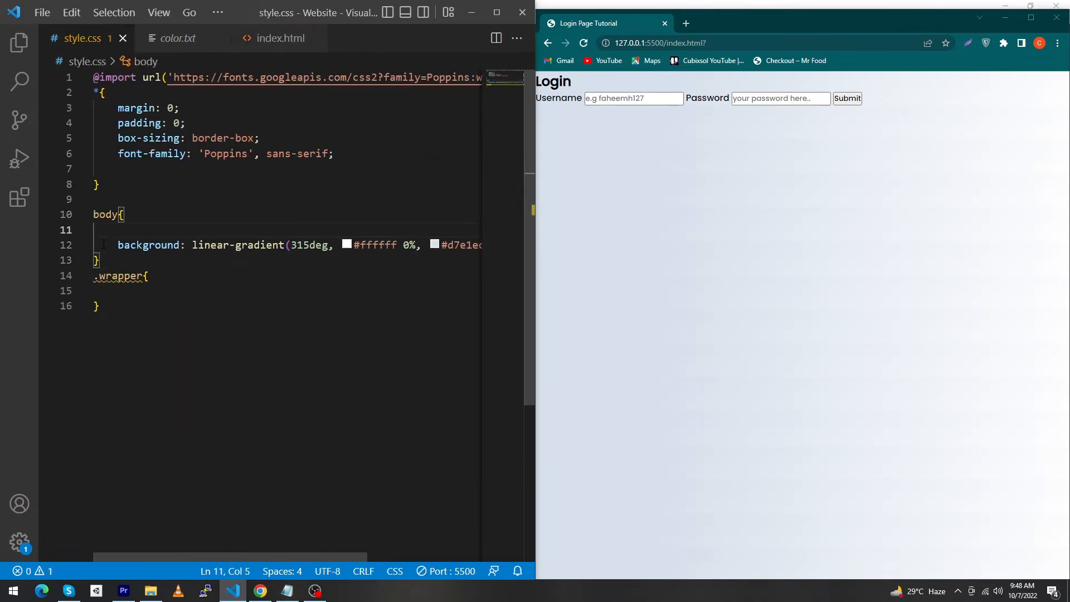
Step: Give body display flex, align-items and justify-content center, and min-height 100vh
{"action": "type", "text": "display: fl;"}
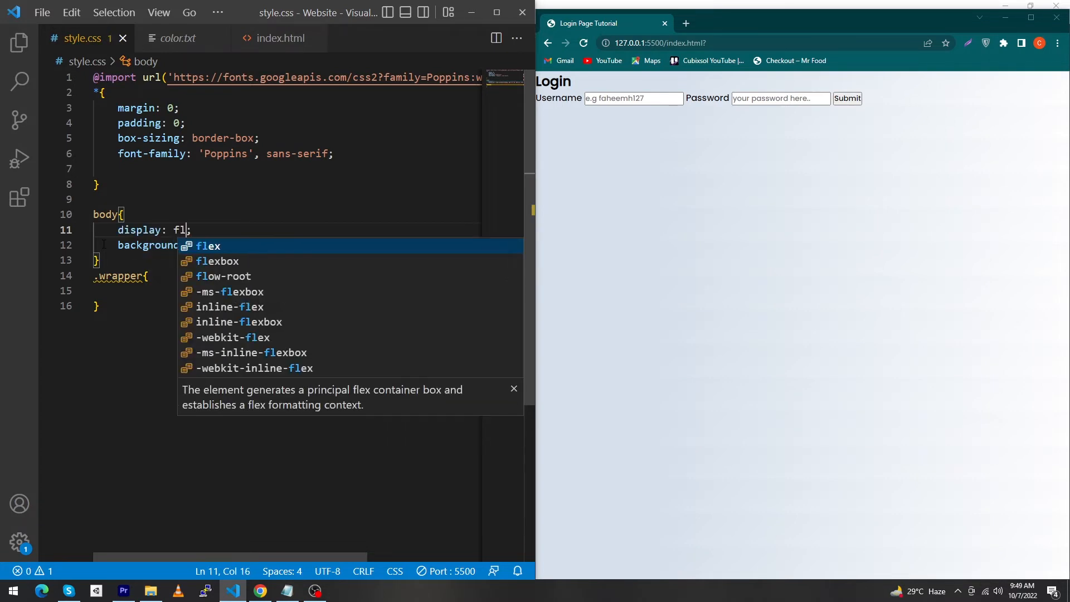
{"action": "type", "text": "align-items: center;"}
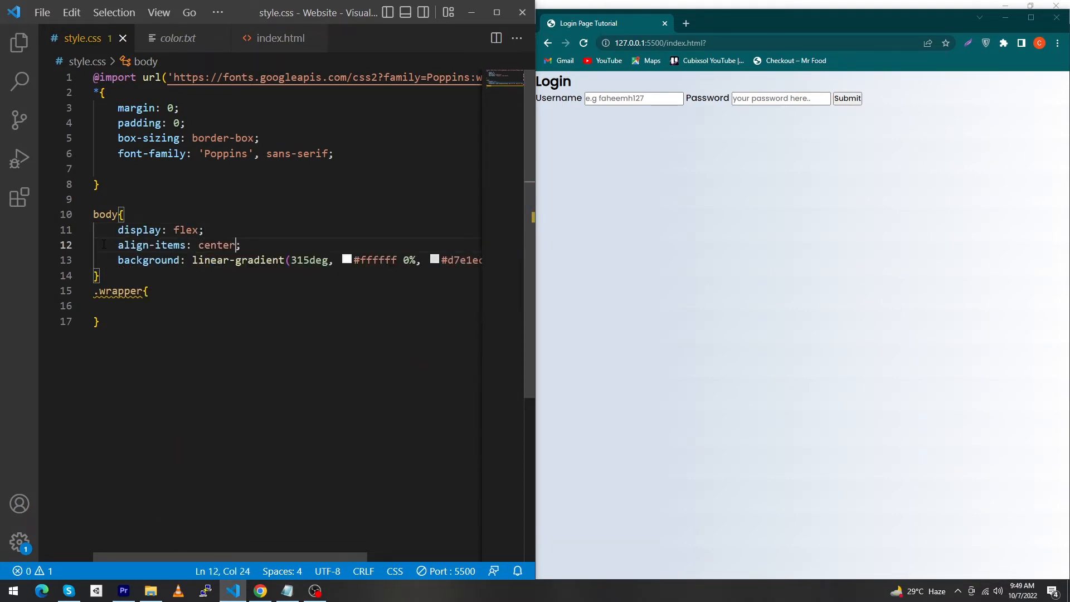
{"action": "type", "text": "justify-content: ce;"}
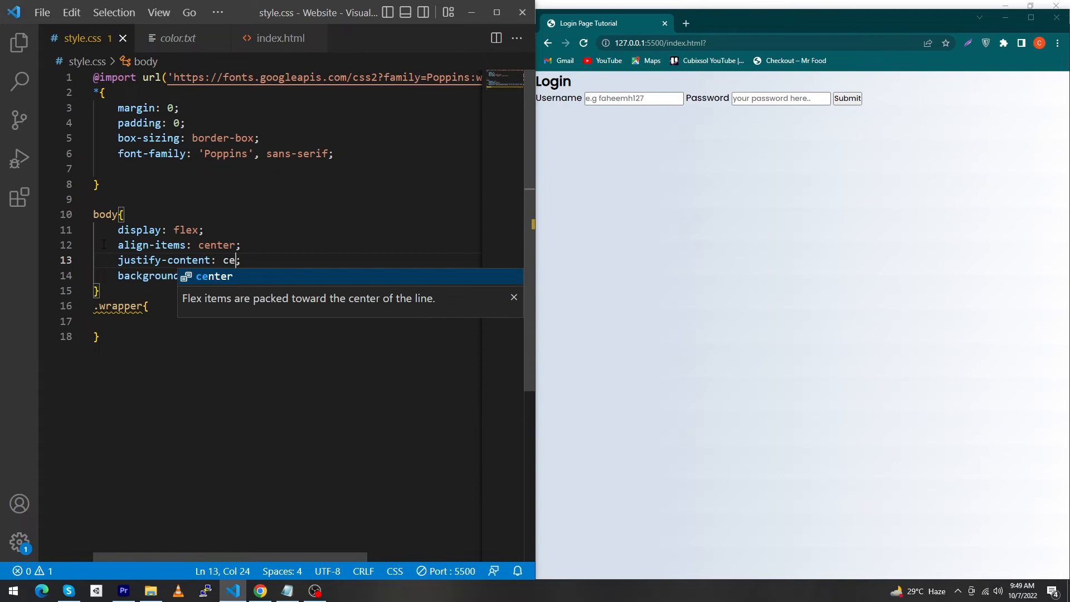
{"action": "type", "text": "center;"}
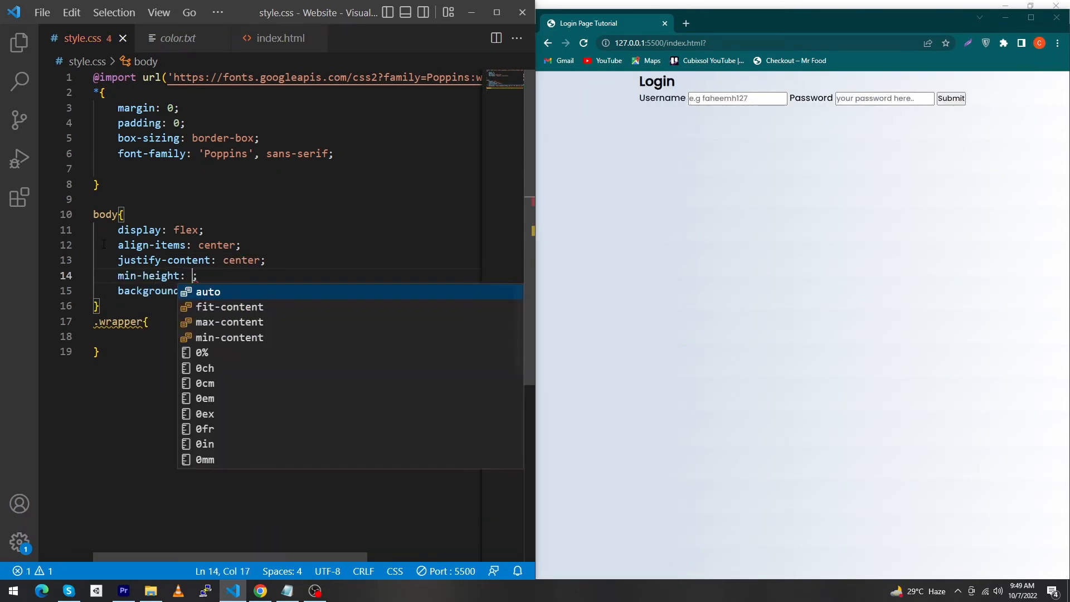
{"action": "type", "text": "100vh"}
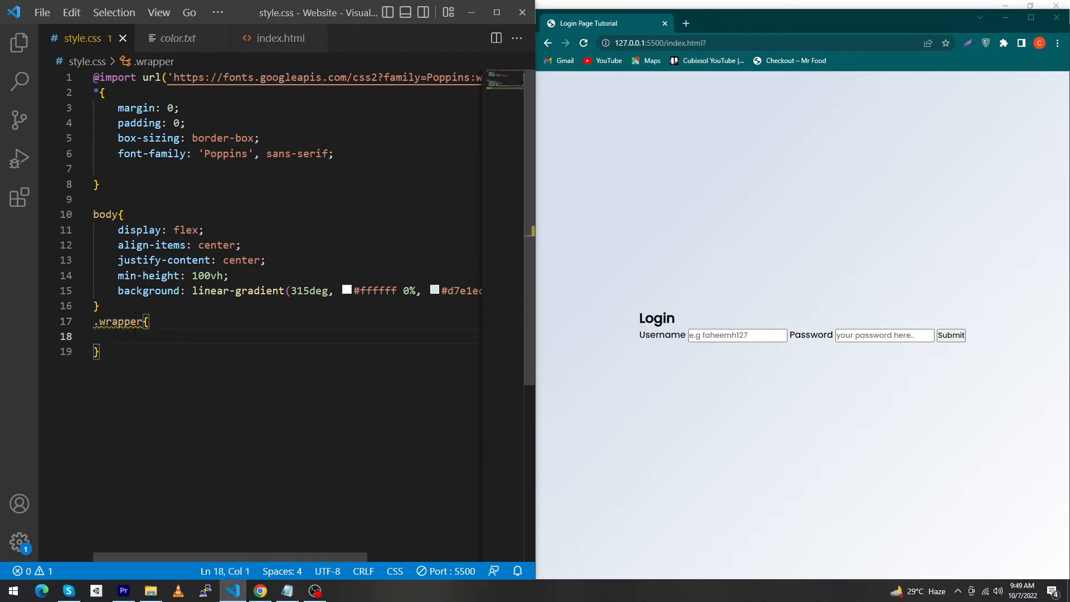
Step: Give .wrapper a white background-color and check the label tags in index.html
{"action": "type", "text": "background-color: white;"}
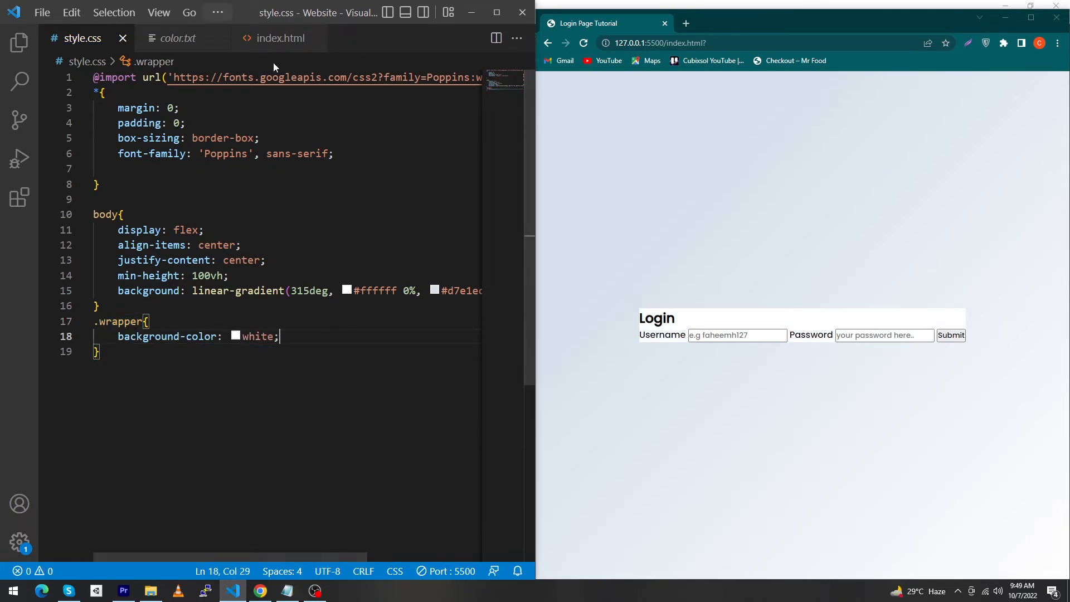
{"action": "left_click", "coordinate": [279, 38]}
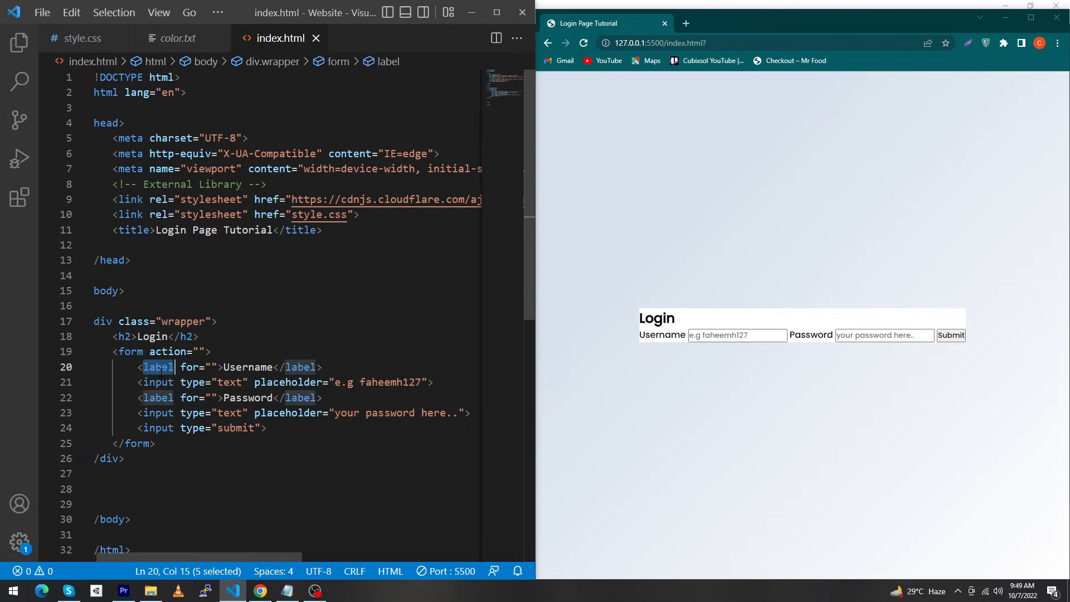
{"action": "left_click", "coordinate": [81, 38]}
{"action": "type", "text": "width: ;"}
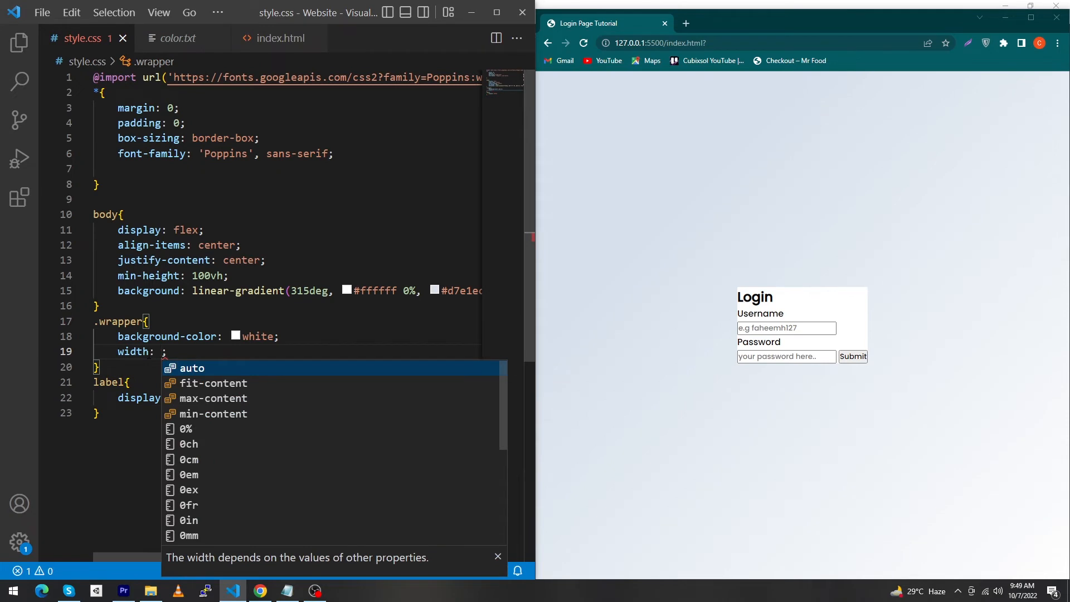
Step: Set .wrapper width 500px, border-radius 40px and padding 70px 50px
{"action": "type", "text": "500"}
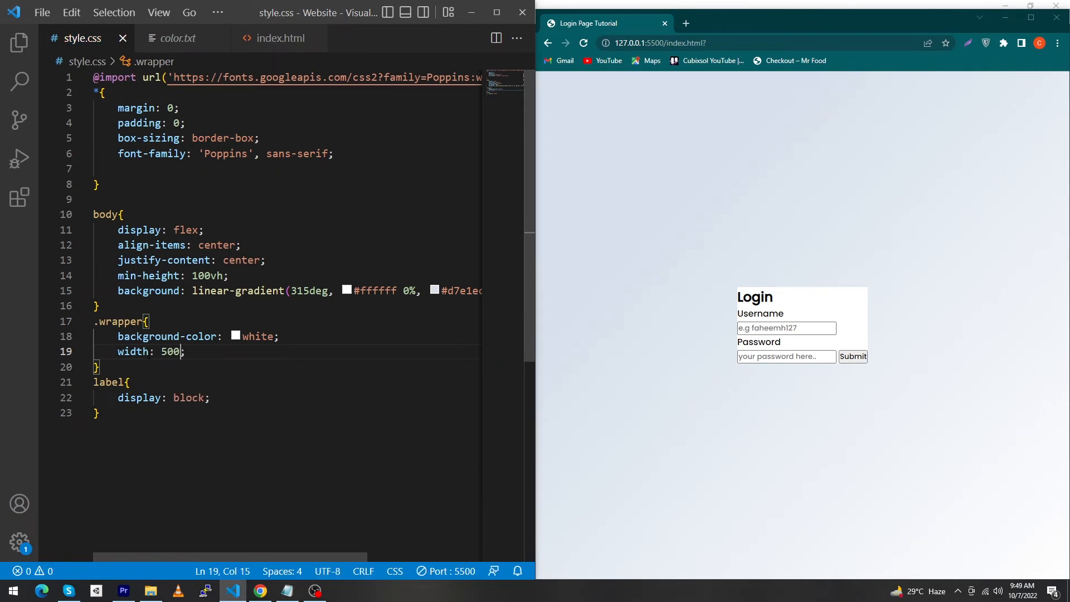
{"action": "type", "text": "border-radius: ;"}
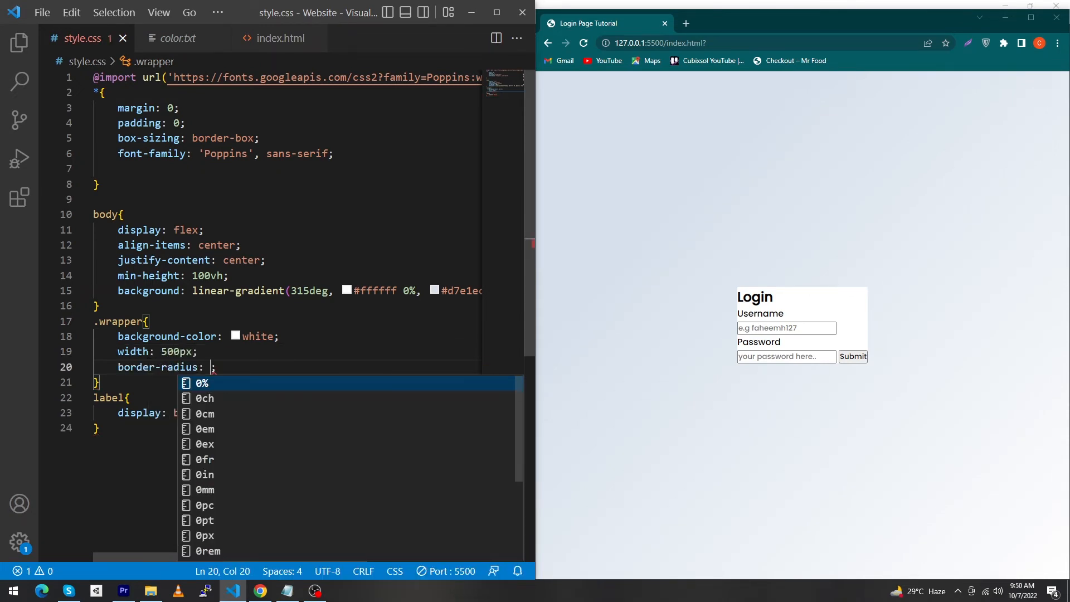
{"action": "type", "text": "40px;"}
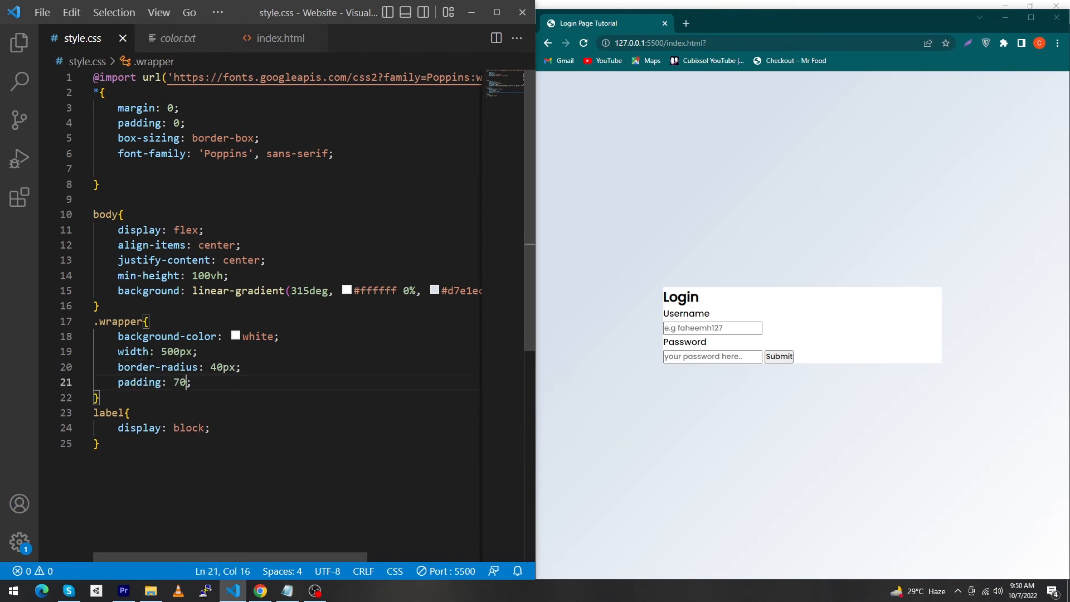
{"action": "type", "text": "px 50"}
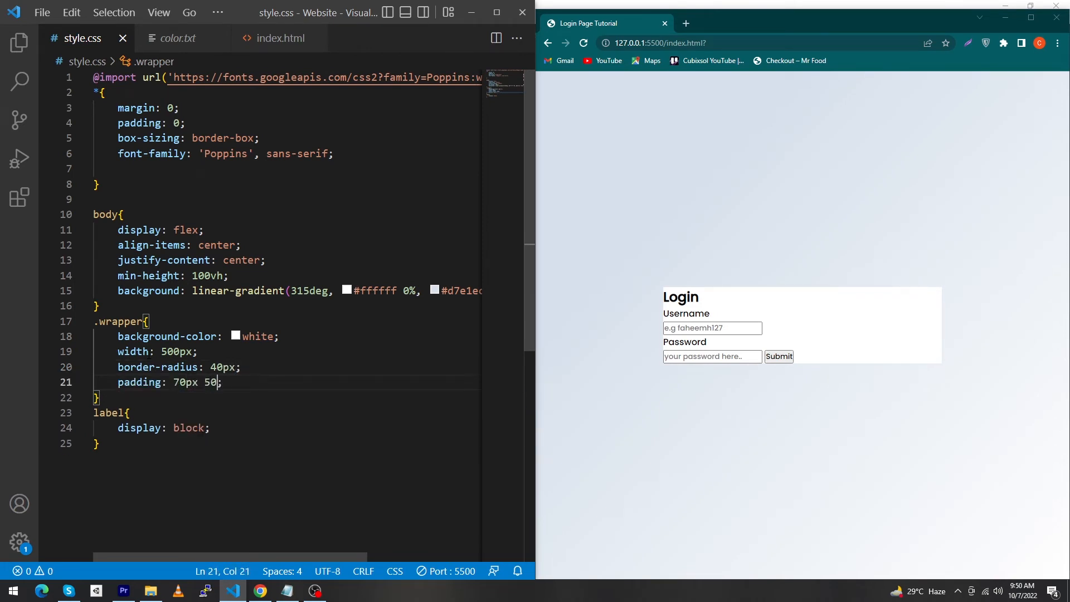
{"action": "type", "text": "px"}
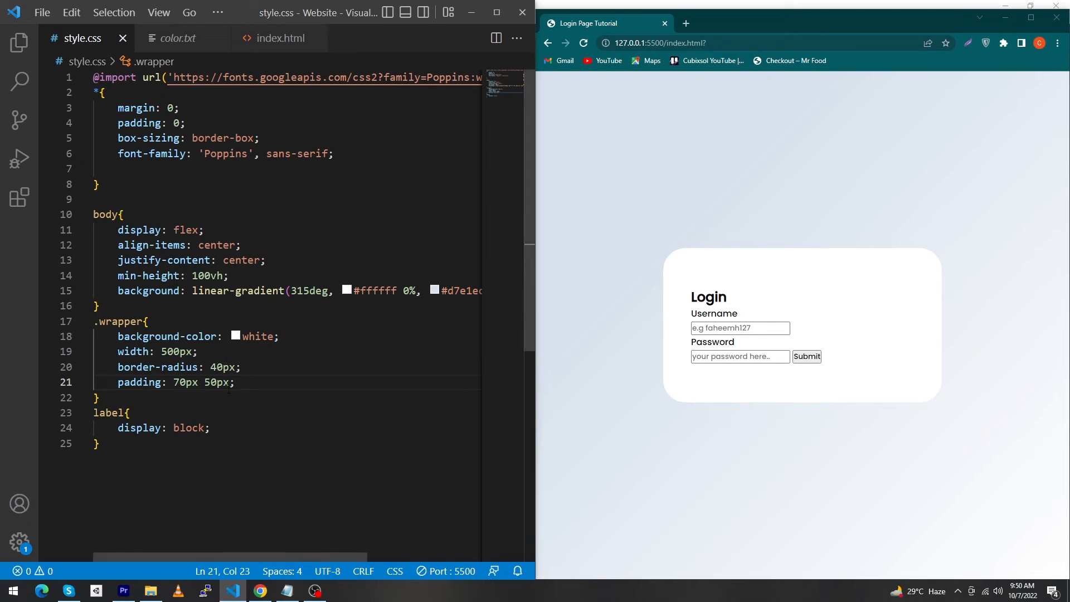
{"action": "mouse_move", "coordinate": [948, 343]}
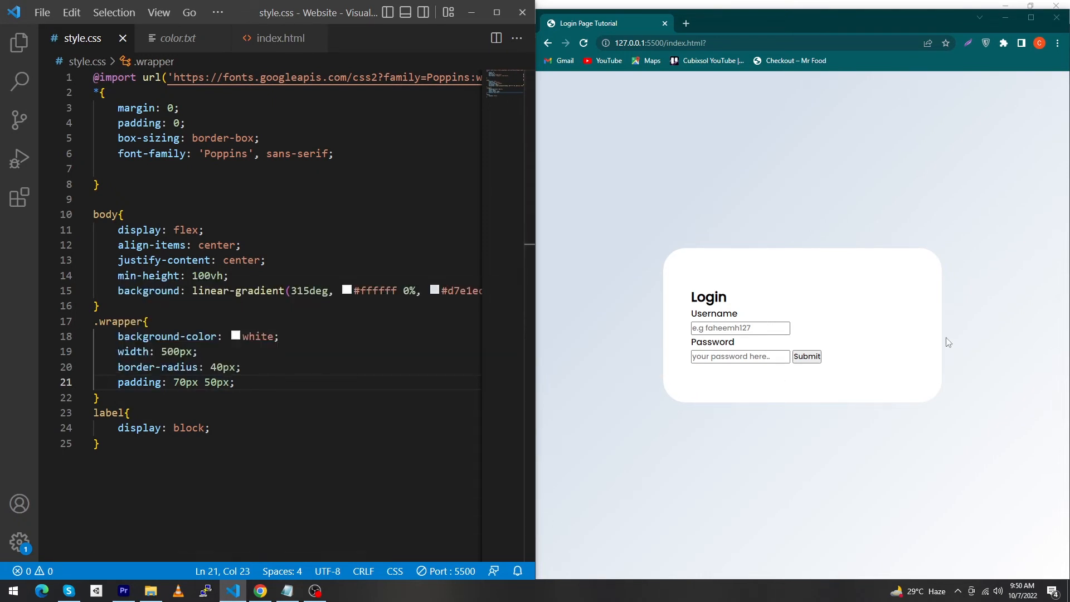
Step: Style inputs width 100%, height 50px, margin 12px 0, border-radius 50px, no border, padding-left 30px; labels font-size 18px
{"action": "scroll", "scroll_direction": "down", "scroll_amount": 3}
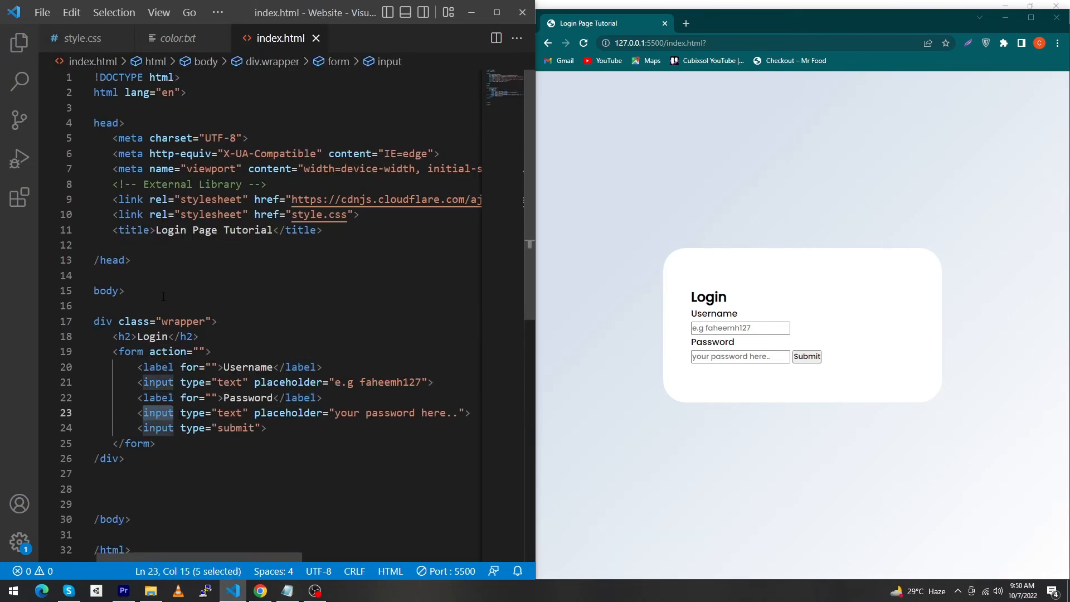
{"action": "type", "text": "width: 1"}
{"action": "type", "text": "margin: ;"}
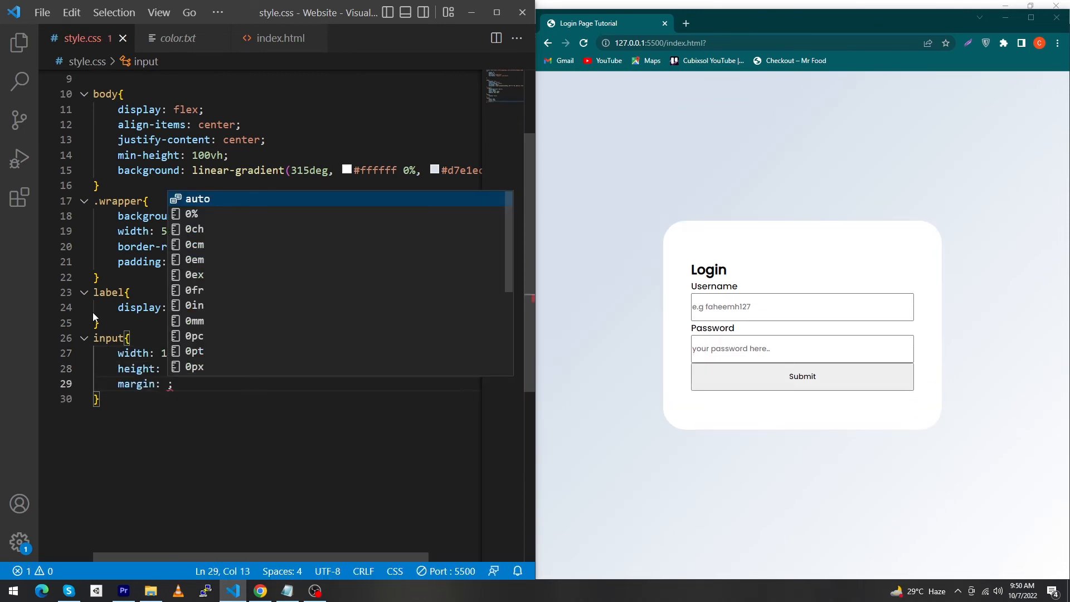
{"action": "type", "text": "borderra"}
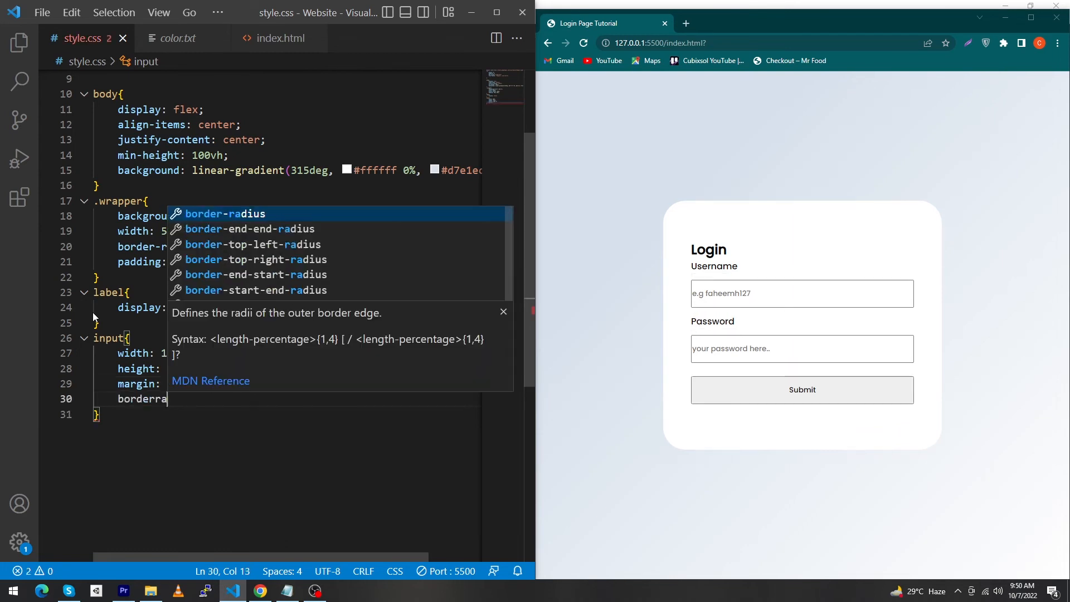
{"action": "type", "text": "border: none;"}
{"action": "type", "text": "padding-left: 30px;"}
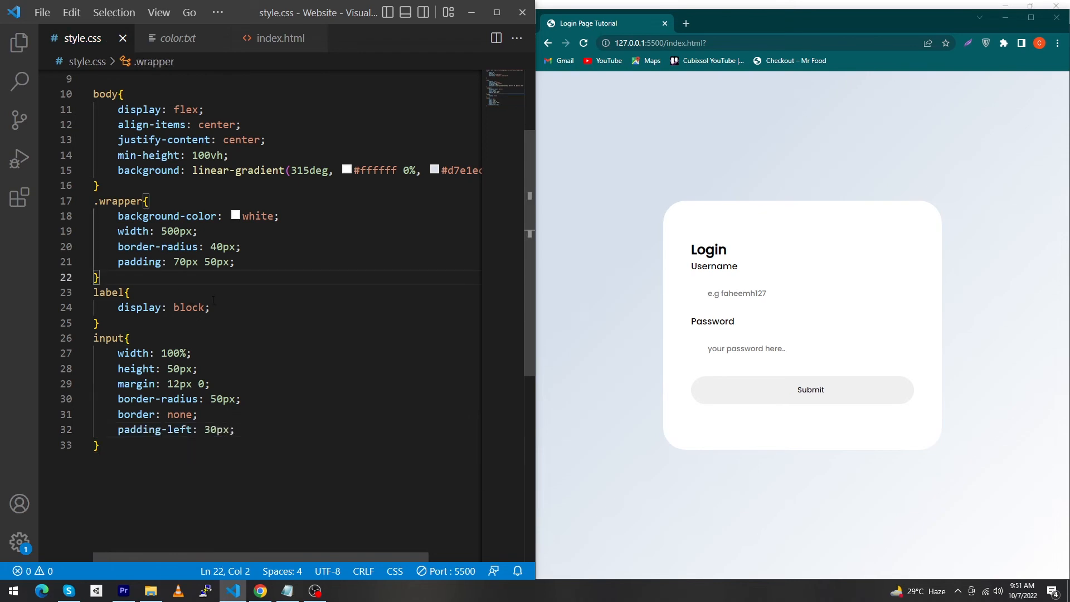
{"action": "type", "text": "font"}
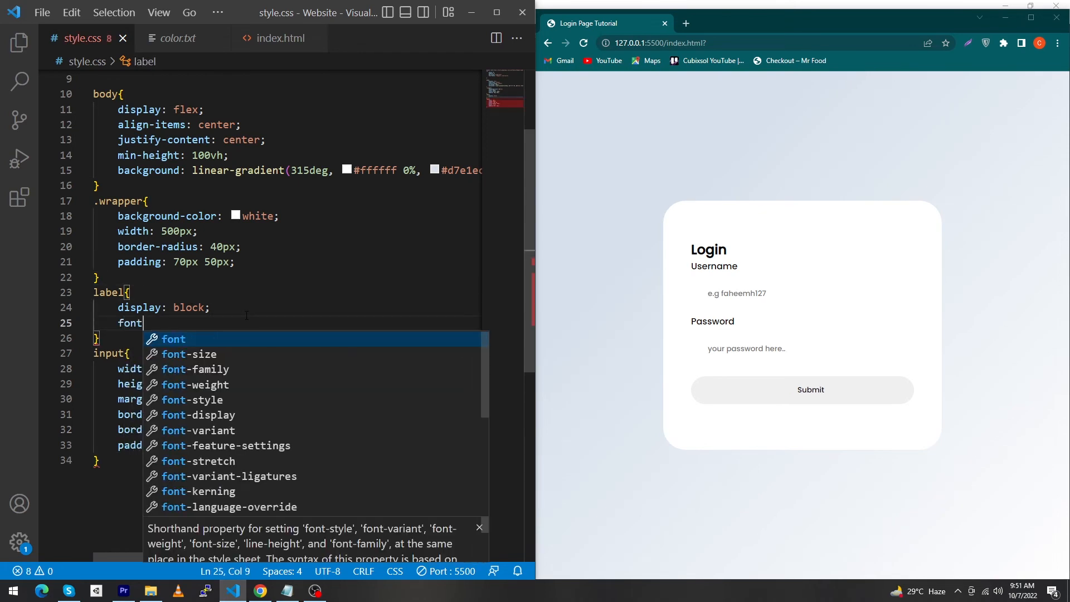
{"action": "type", "text": "-size: 18p;"}
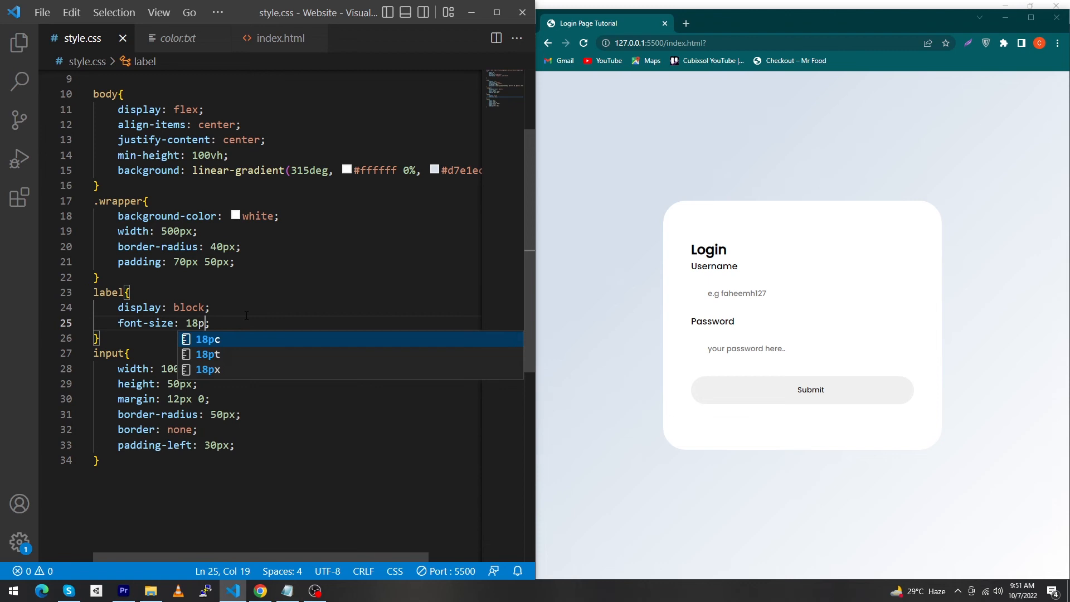
Step: Add class="title" to the h2 Login heading in index.html
{"action": "left_click", "coordinate": [279, 38]}
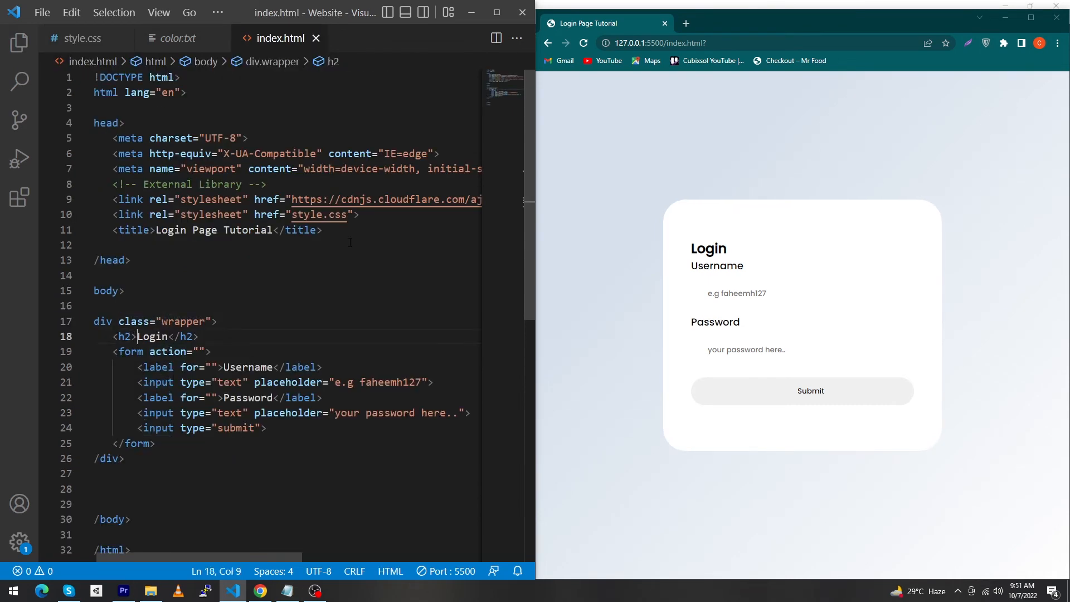
{"action": "type", "text": "class=\"tit\""}
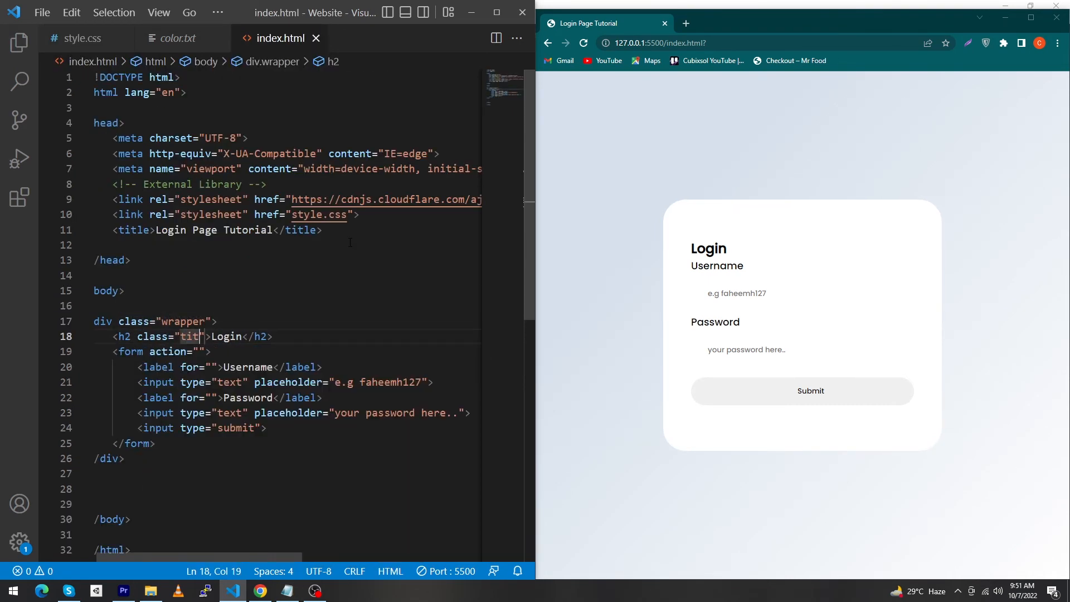
{"action": "left_click", "coordinate": [81, 38]}
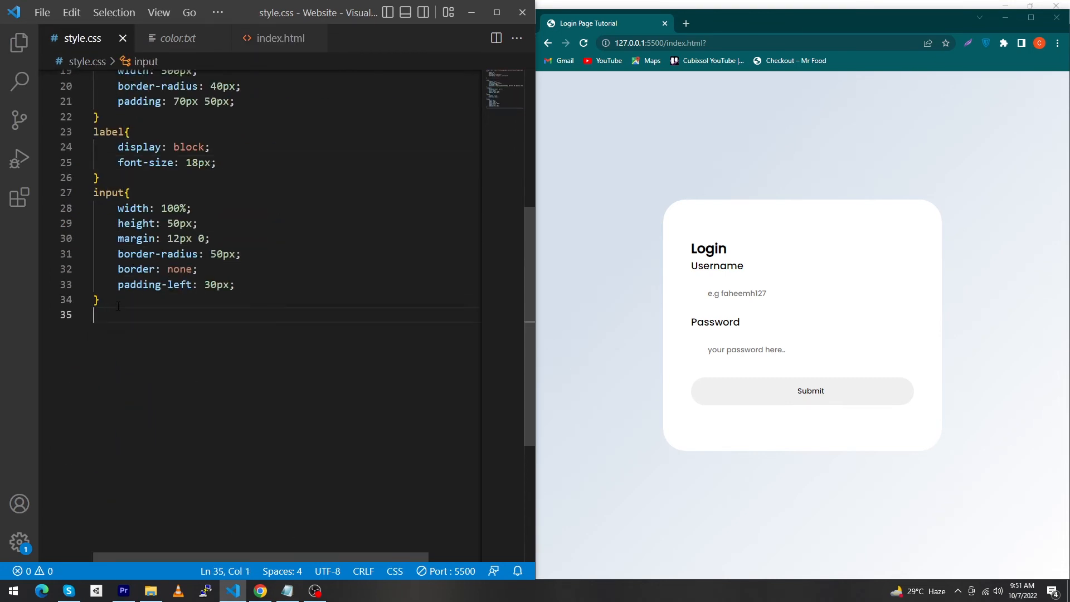
Step: Add a .title rule with text-align center, margin-bottom 30px and font-size 32px
{"action": "type", "text": ".title{"}
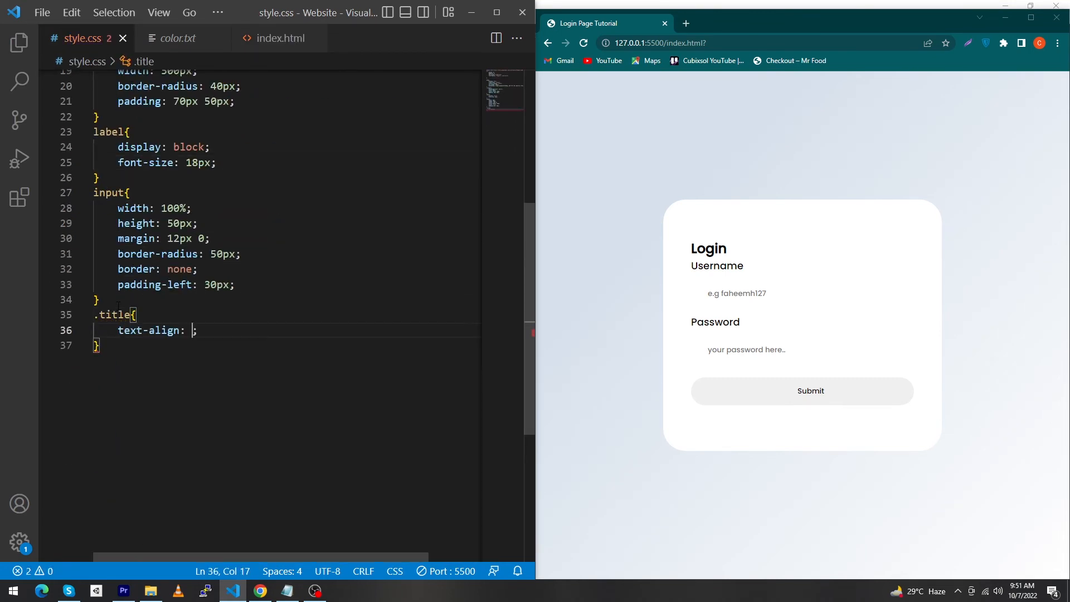
{"action": "type", "text": "center;"}
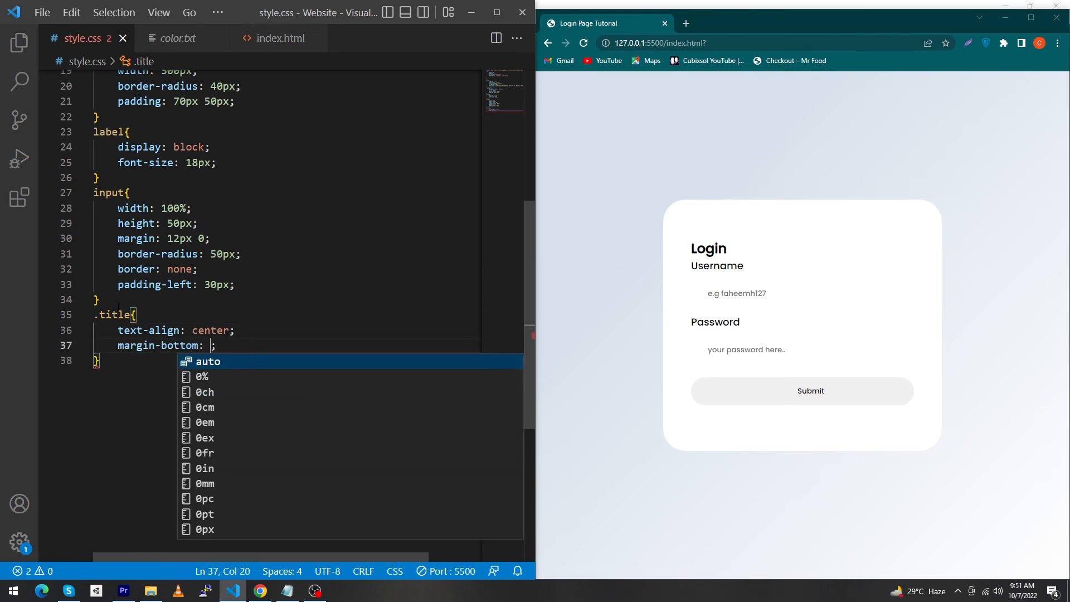
{"action": "type", "text": "fontsize: 32px;"}
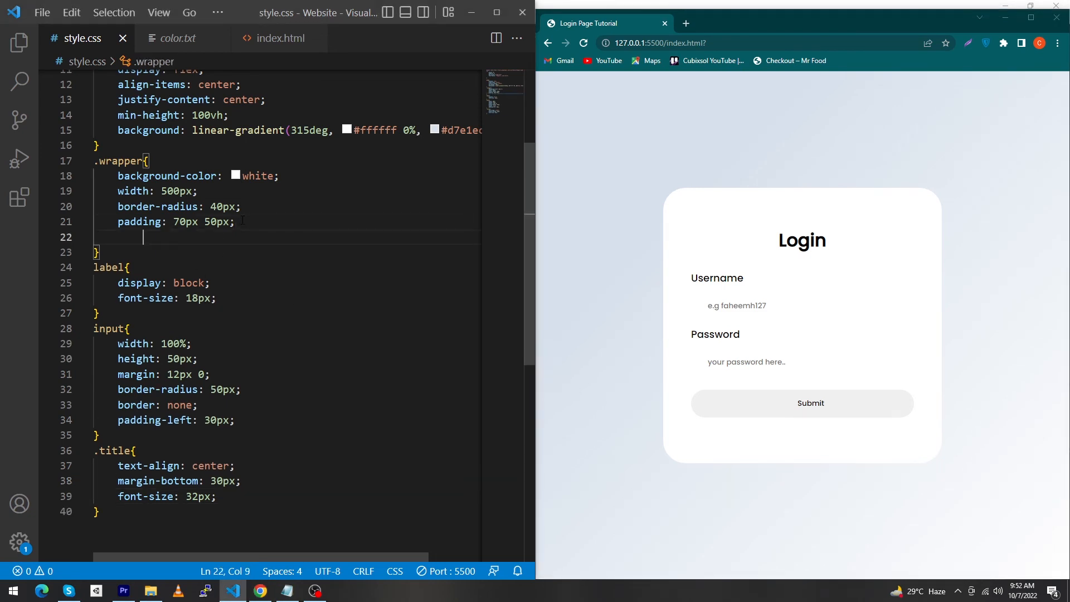
Step: Give .wrapper a box-shadow of 0px 10px 10px rgba(0, 0, 0, 0.1)
{"action": "type", "text": "box-shadow: 0;"}
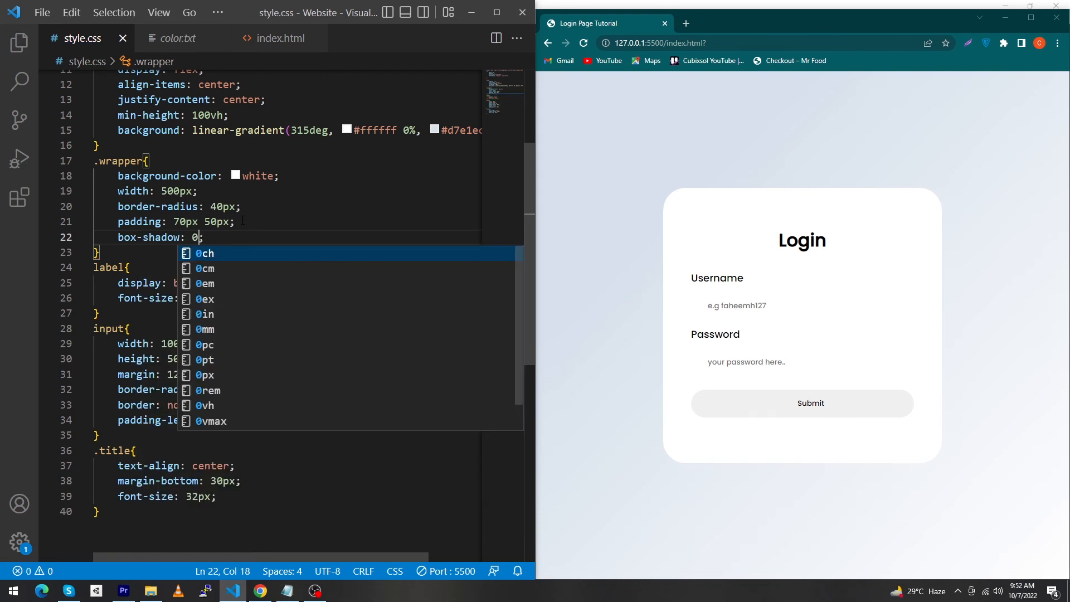
{"action": "type", "text": "px 10px 10"}
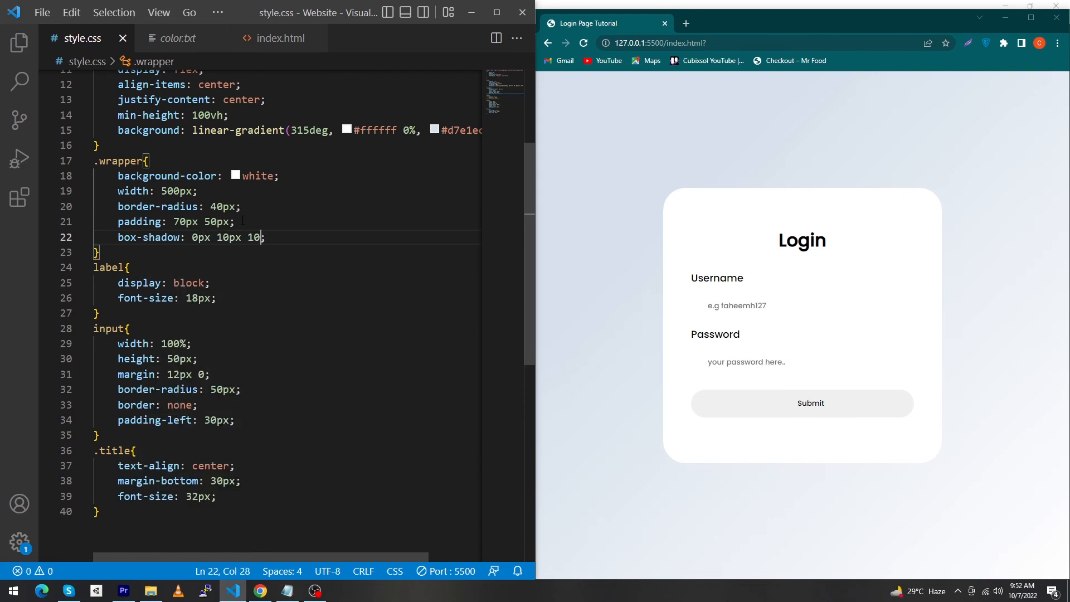
{"action": "type", "text": "rgab"}
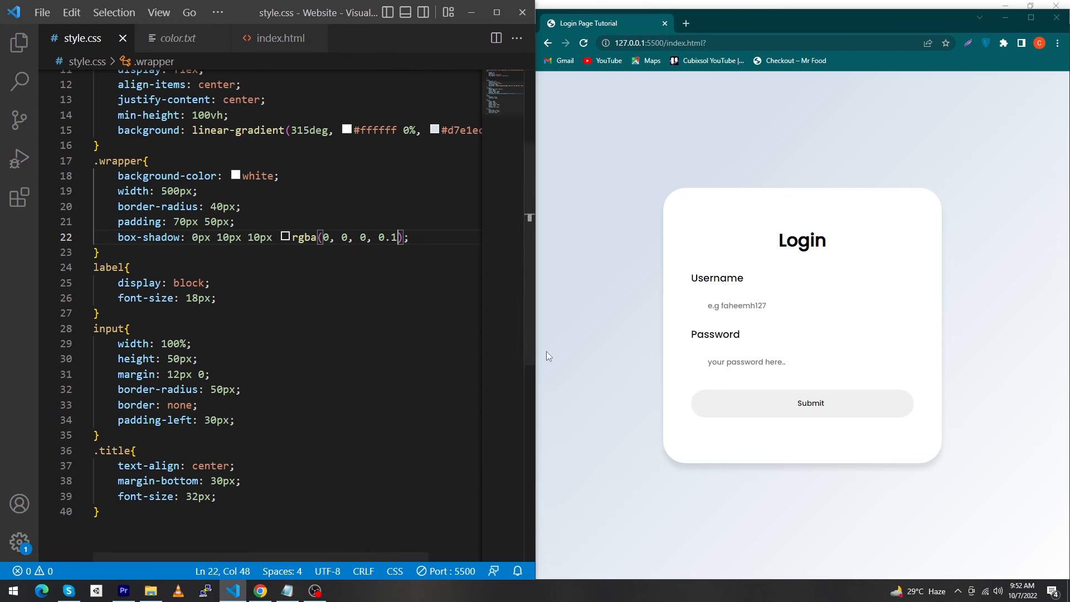
{"action": "mouse_move", "coordinate": [904, 214]}
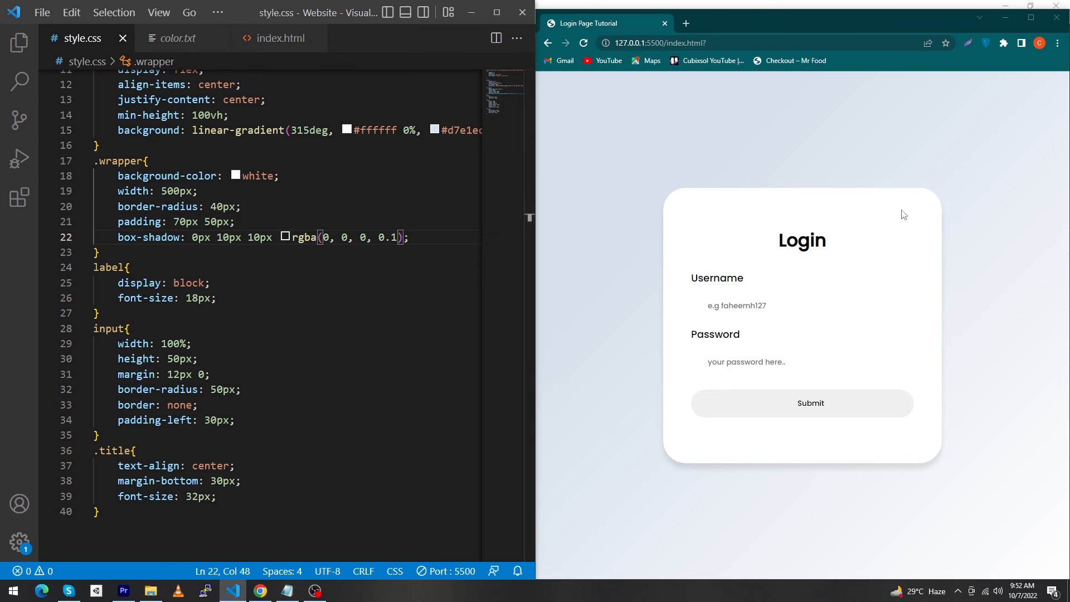